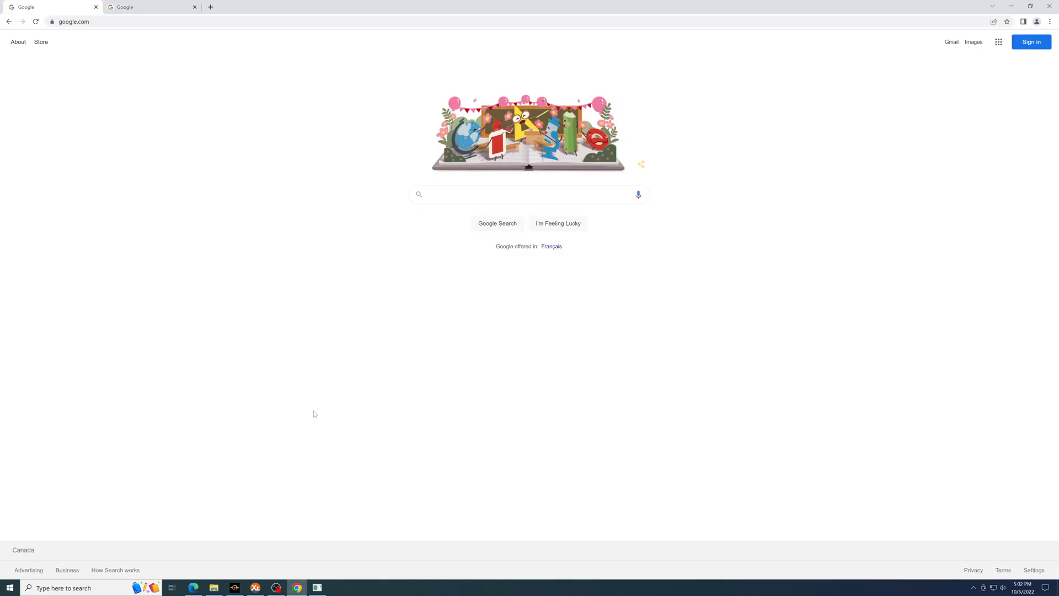
# - Enter "zerg" into the Google search box to find Zergpool
pyautogui.click(528, 194)
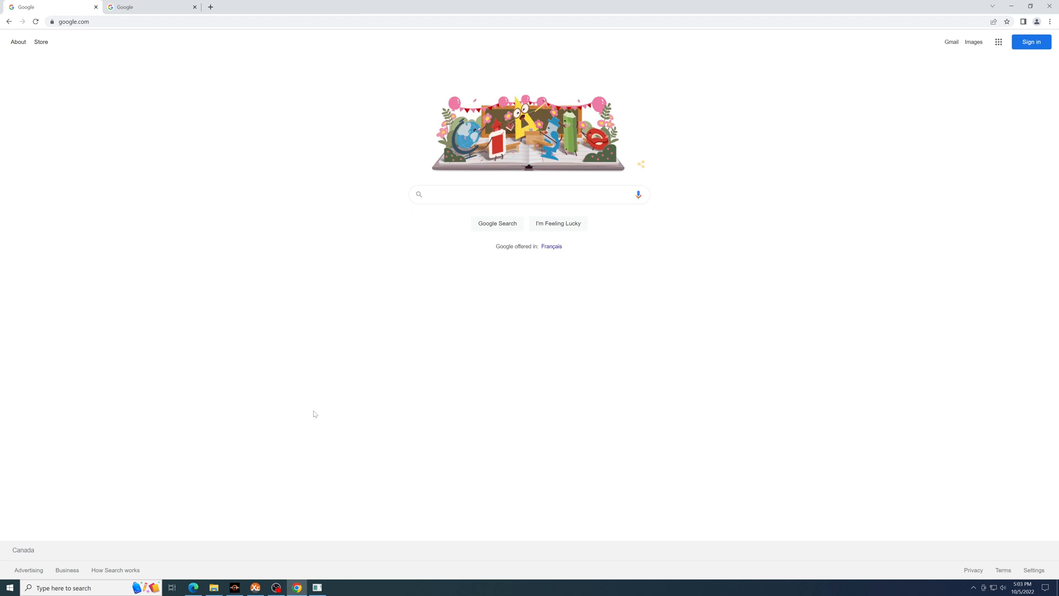
pyautogui.write('zerg')
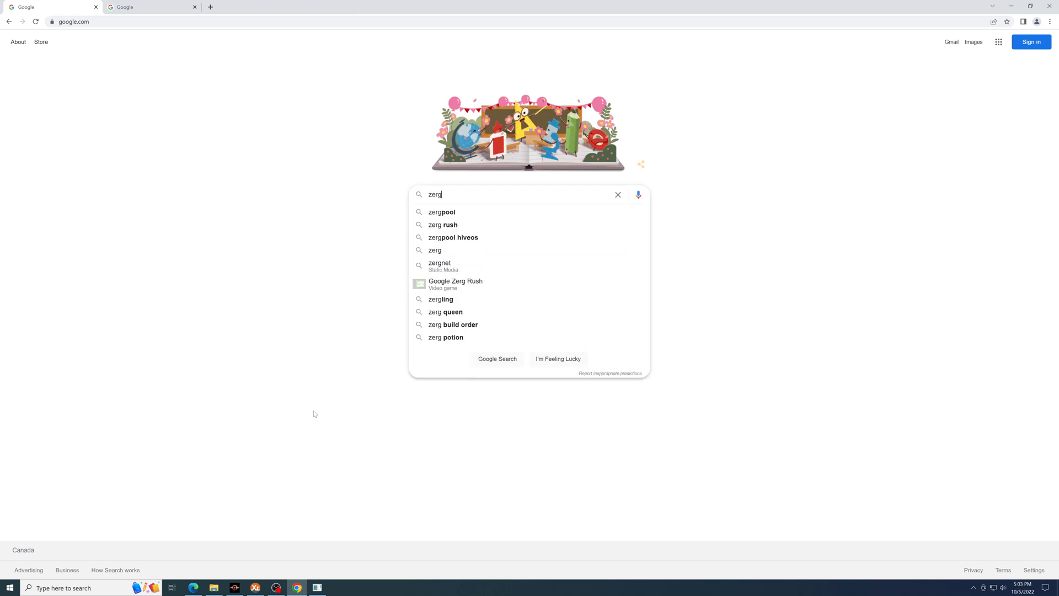
# - Go to zergpool.com from the search results and look over the pool status page
pyautogui.click(441, 211)
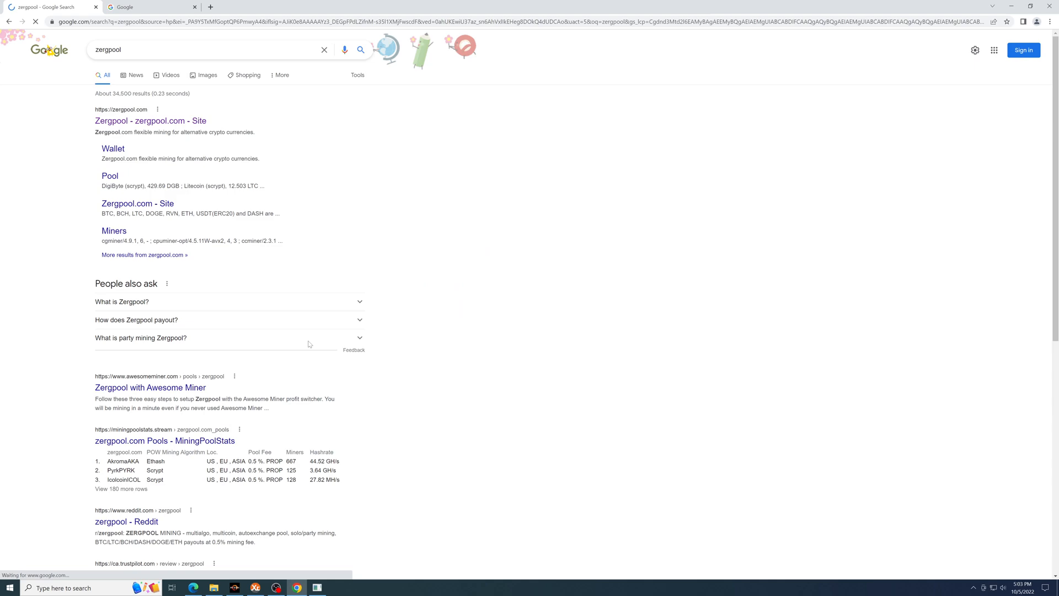
pyautogui.click(151, 120)
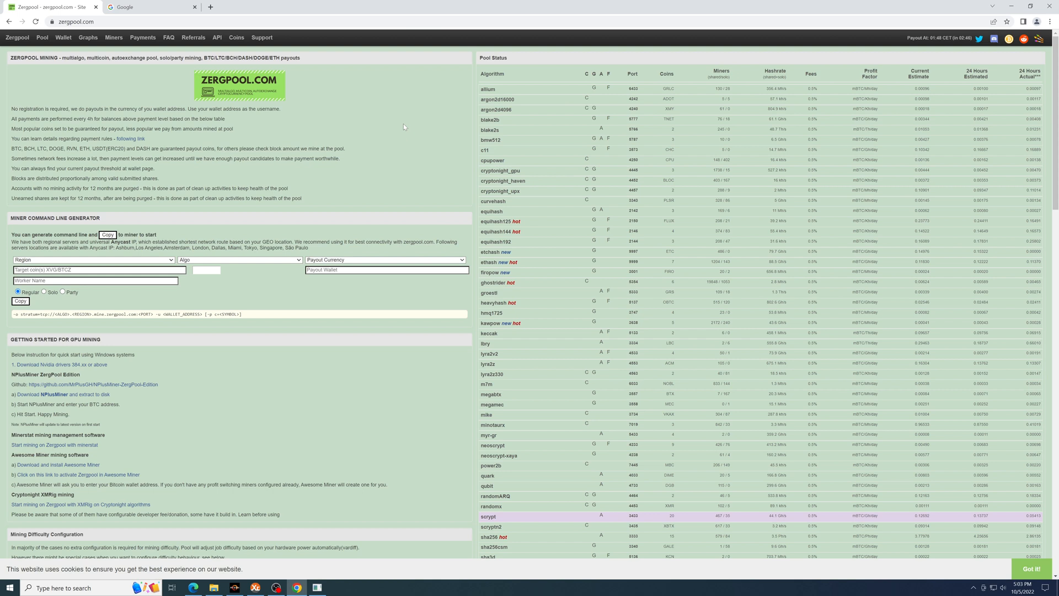
pyautogui.moveTo(319, 288)
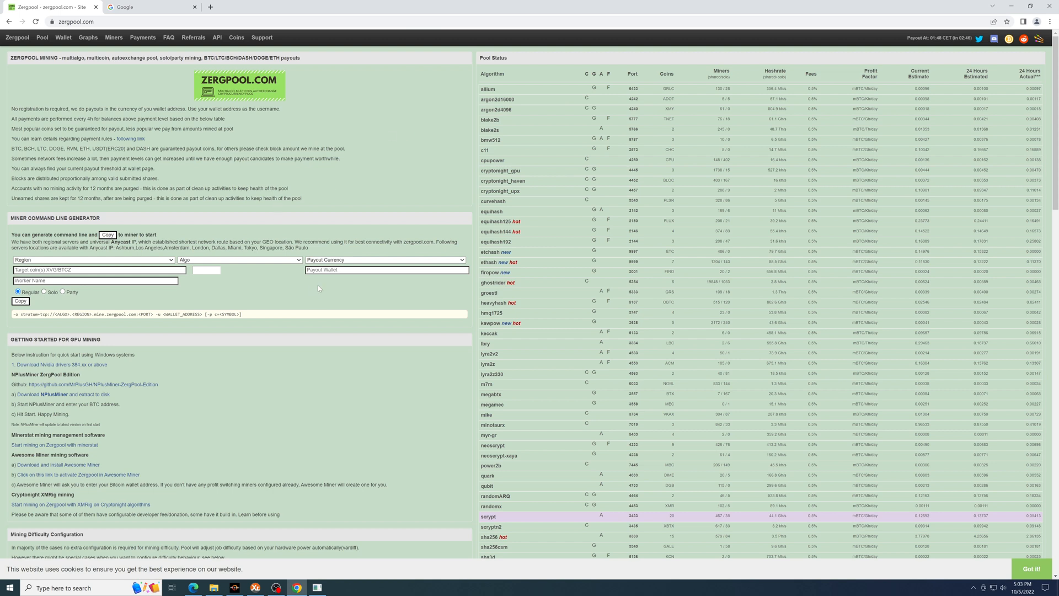
pyautogui.press('ctrl+f')
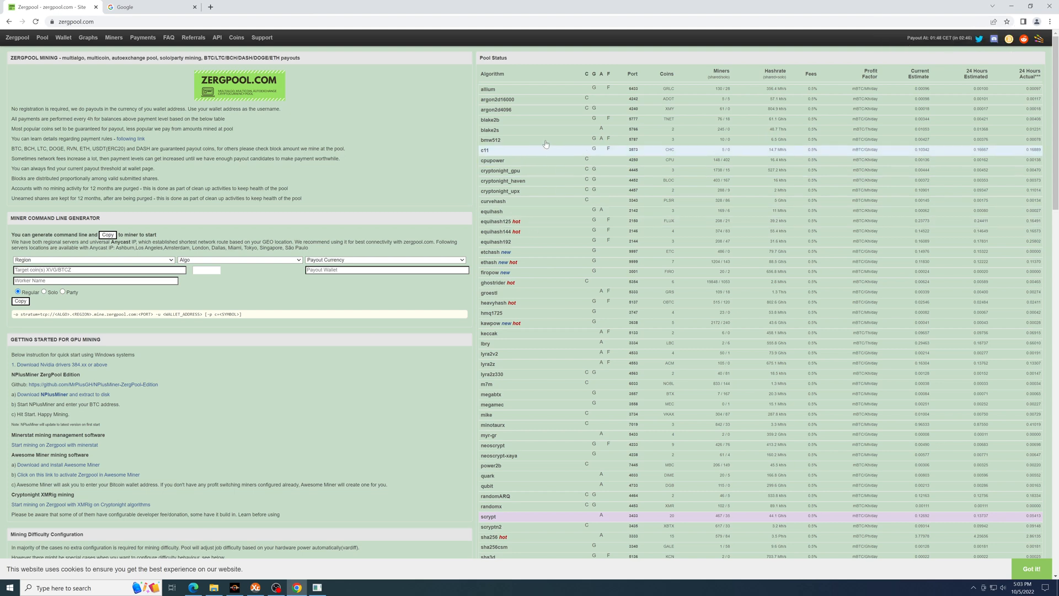
pyautogui.scroll(-3)
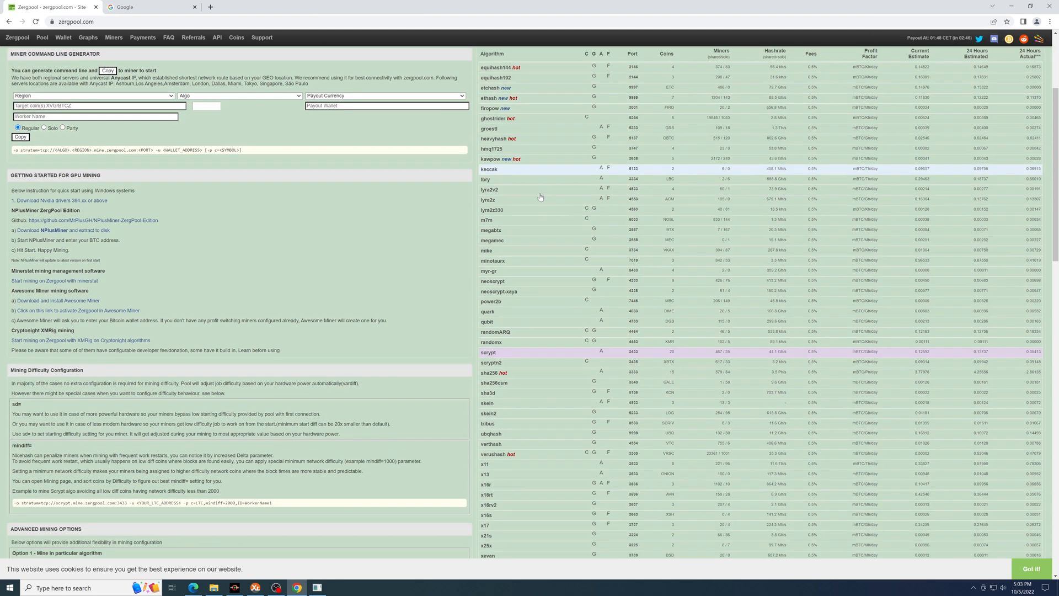
pyautogui.scroll(-3)
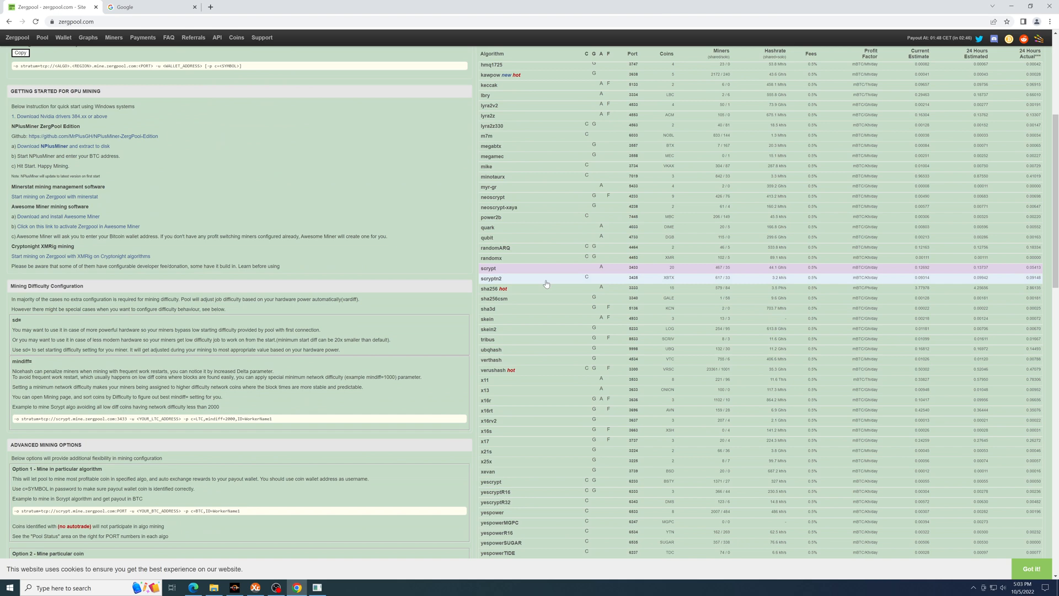
pyautogui.scroll(3)
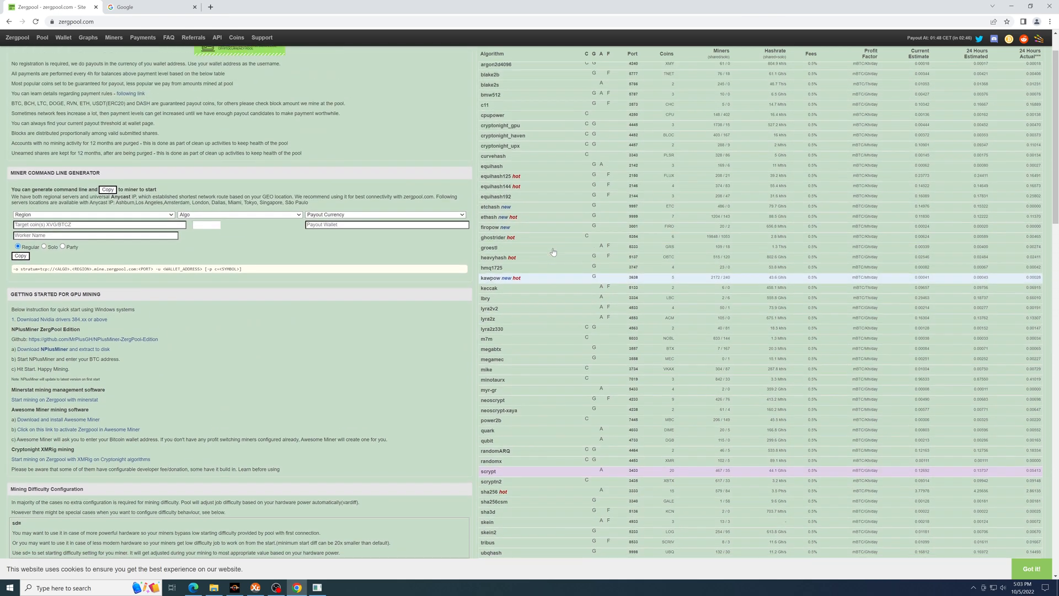
pyautogui.scroll(3)
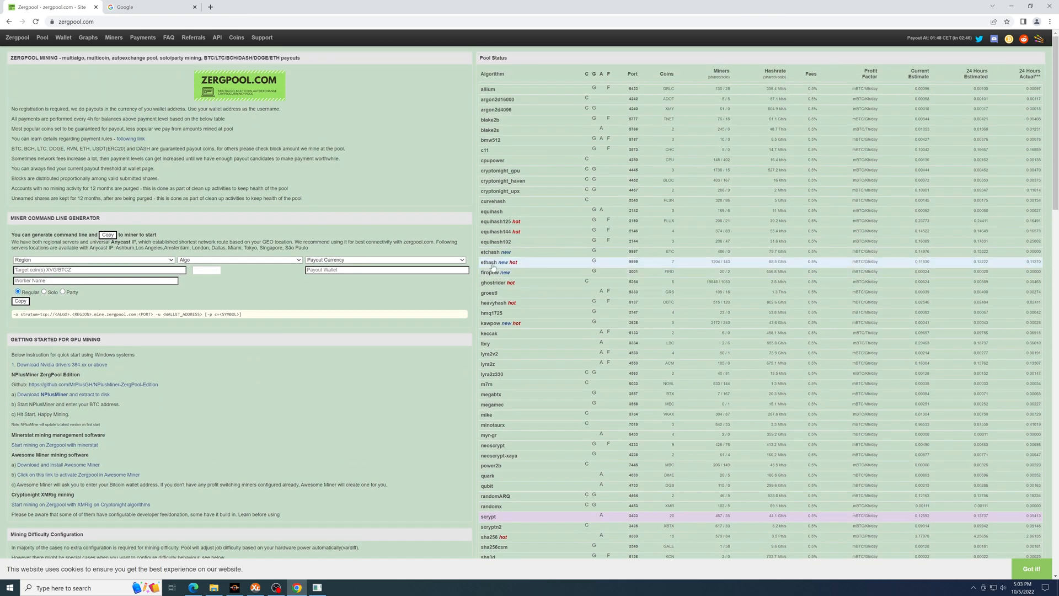
# - View the ethash pool details, then return to the Zergpool home page
pyautogui.click(486, 262)
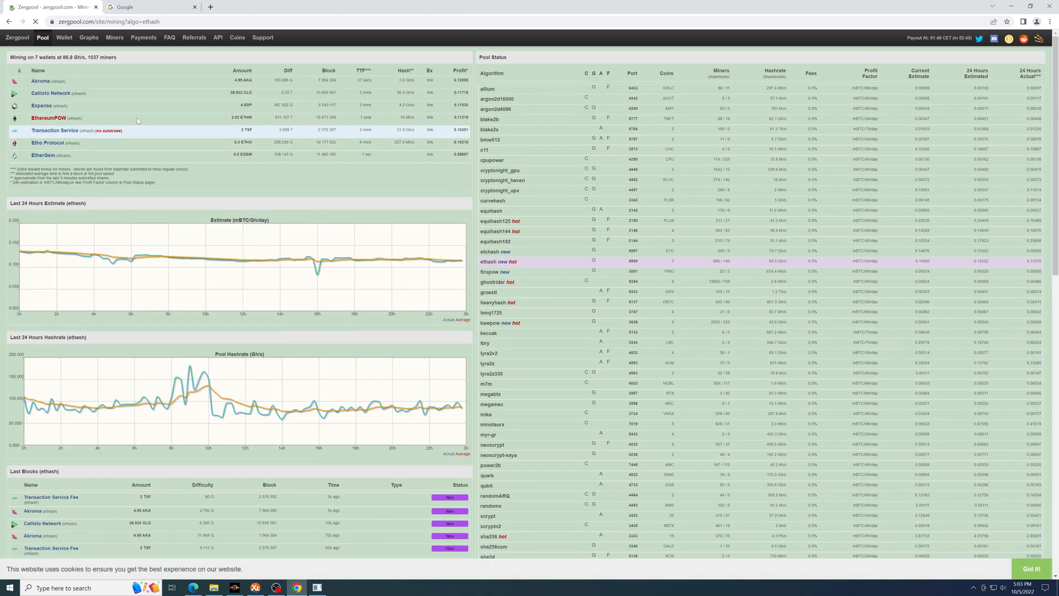
pyautogui.moveTo(101, 94)
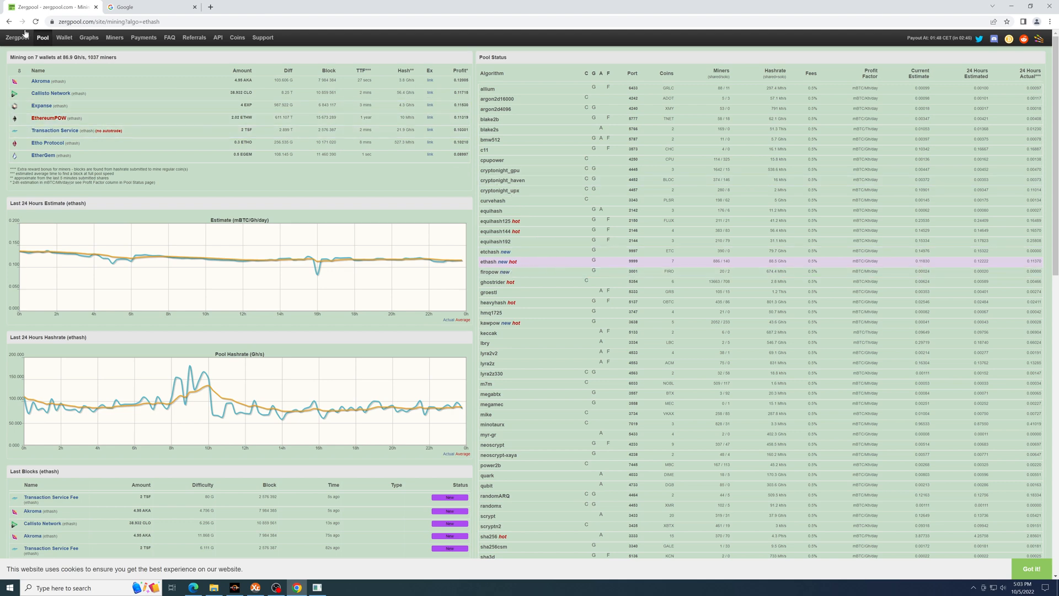
pyautogui.click(17, 37)
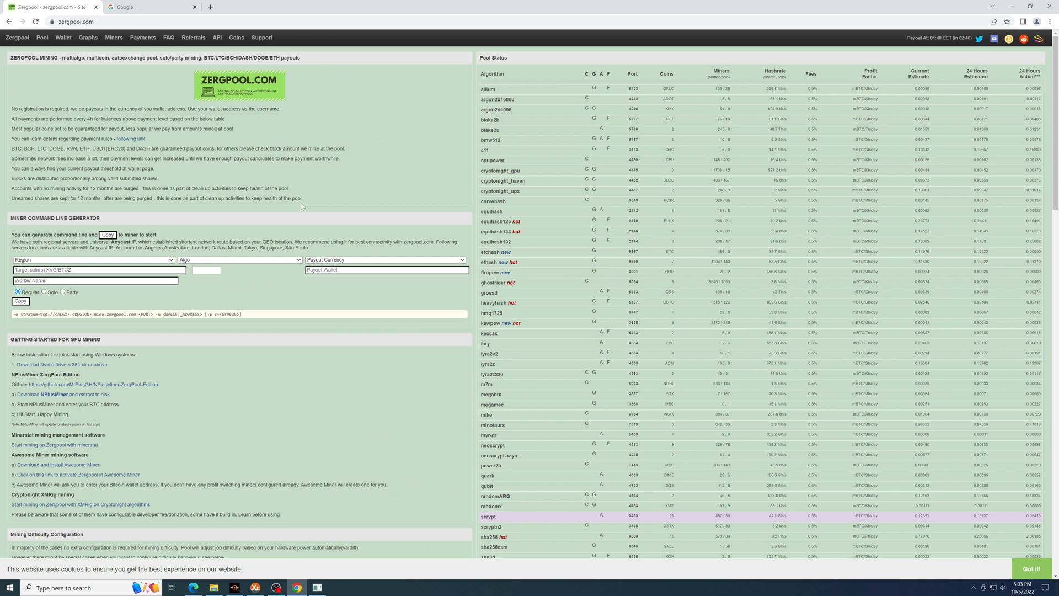
# - Configure the generator for North America, ethash algorithm, BTC payout and ETHW as target coin
pyautogui.click(94, 260)
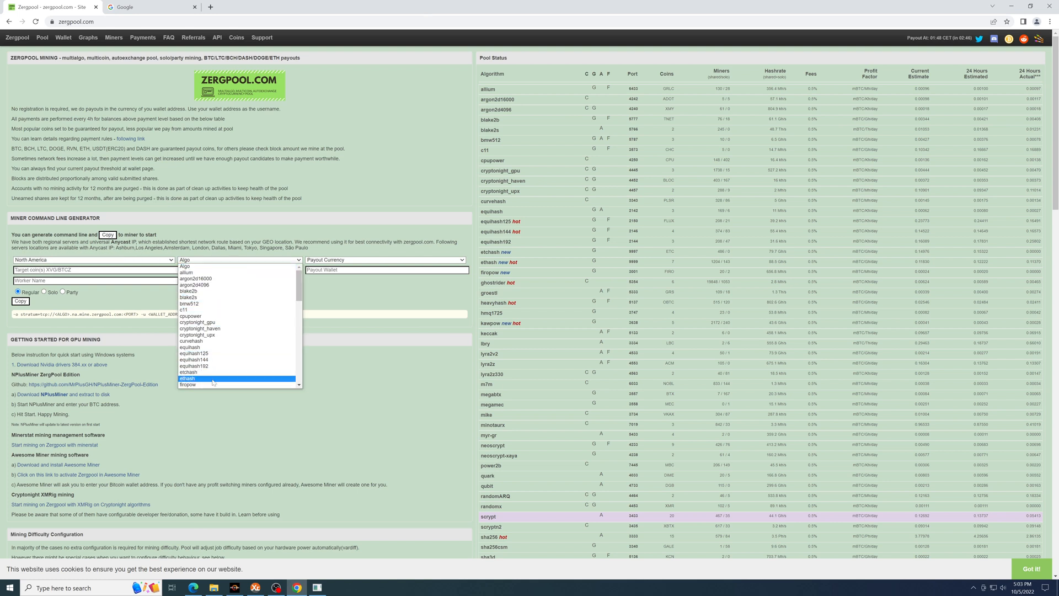
pyautogui.click(187, 378)
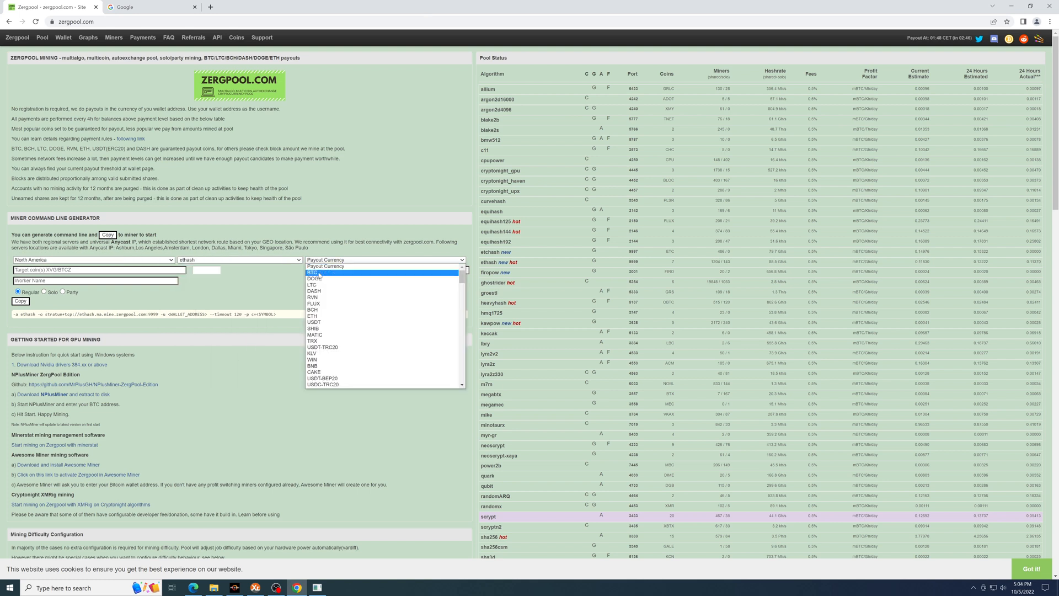
pyautogui.click(312, 272)
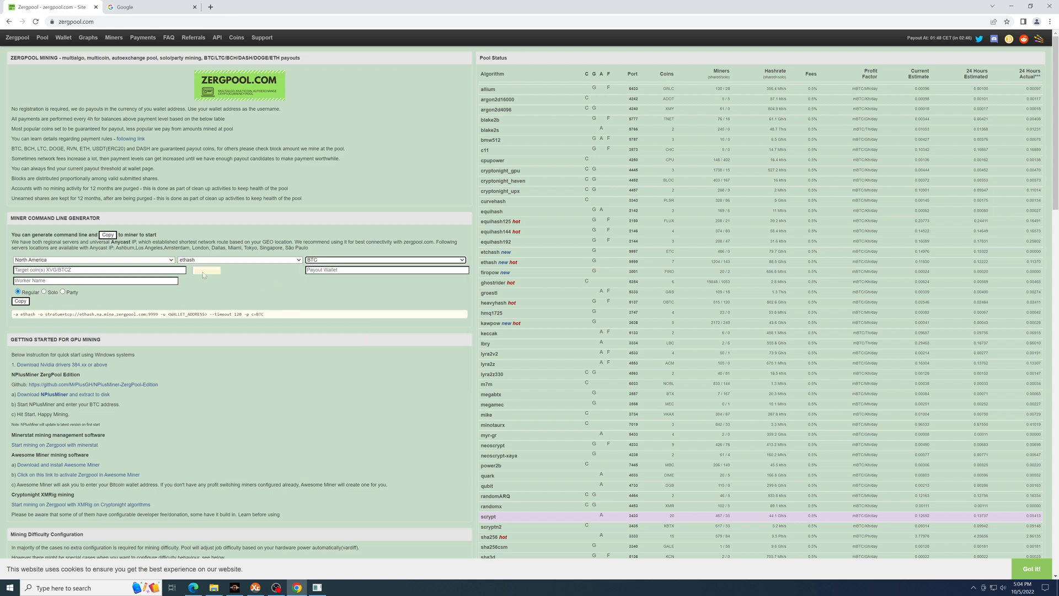
pyautogui.click(205, 269)
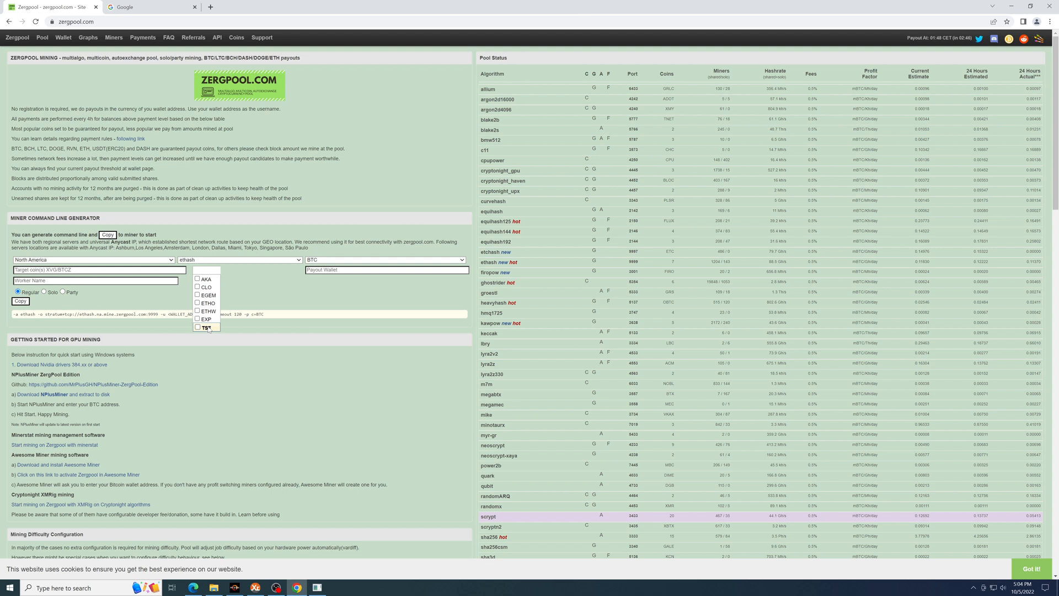
pyautogui.moveTo(224, 321)
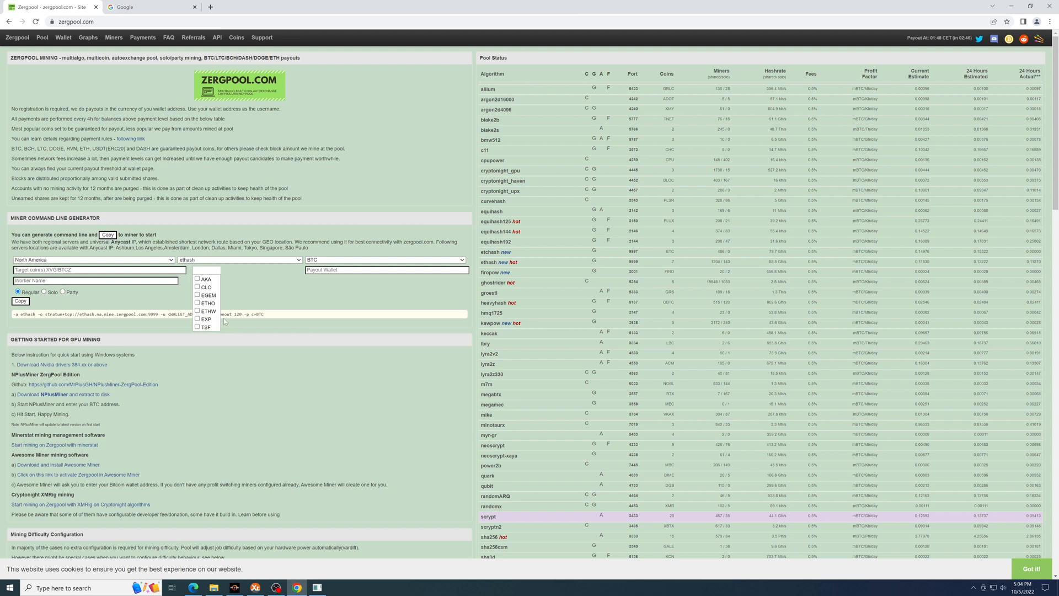
pyautogui.click(206, 311)
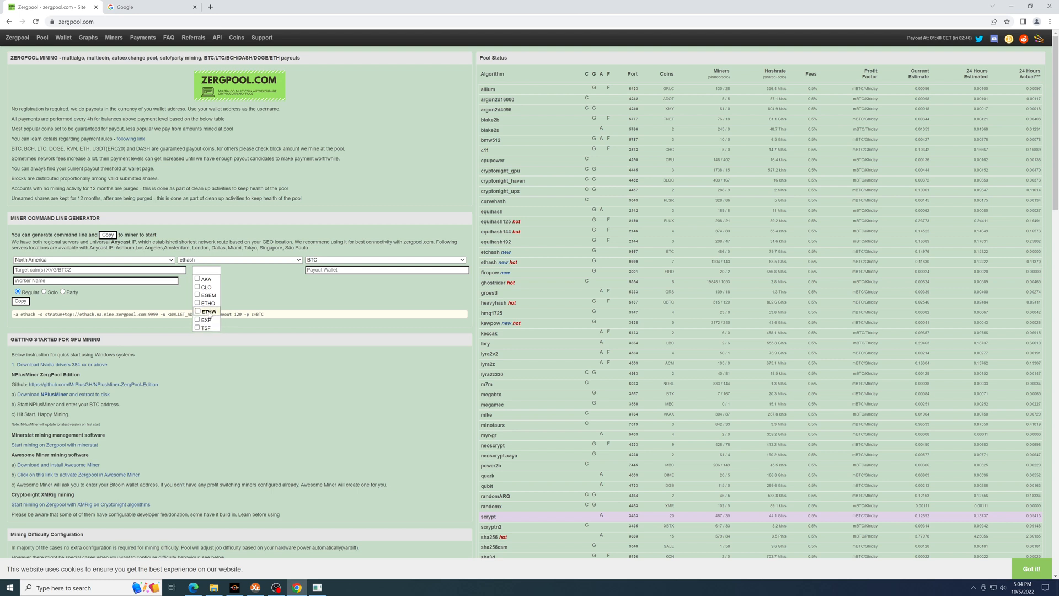
pyautogui.click(198, 311)
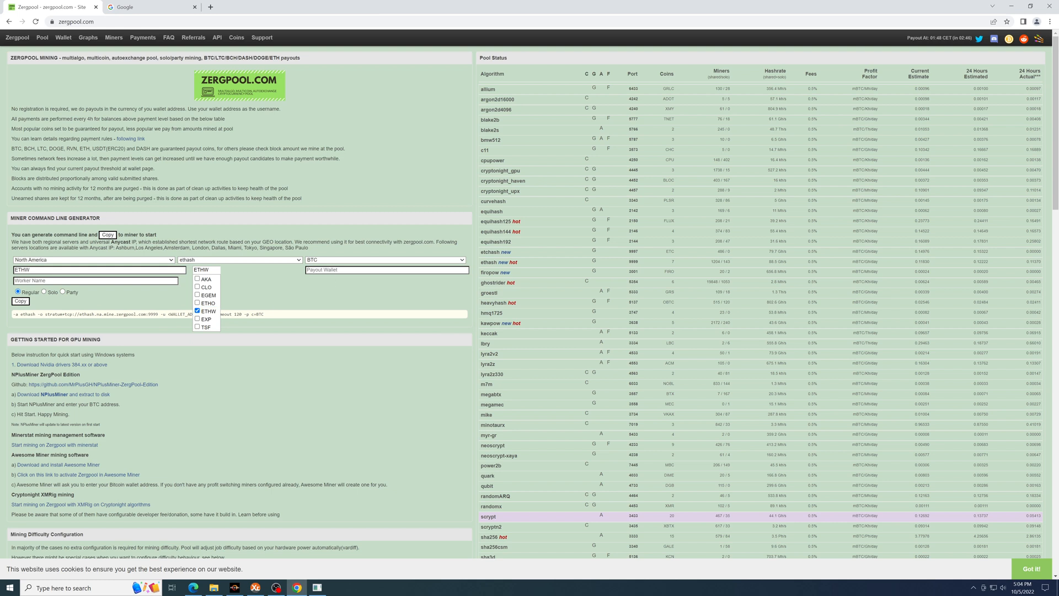
pyautogui.click(208, 311)
pyautogui.write('5')
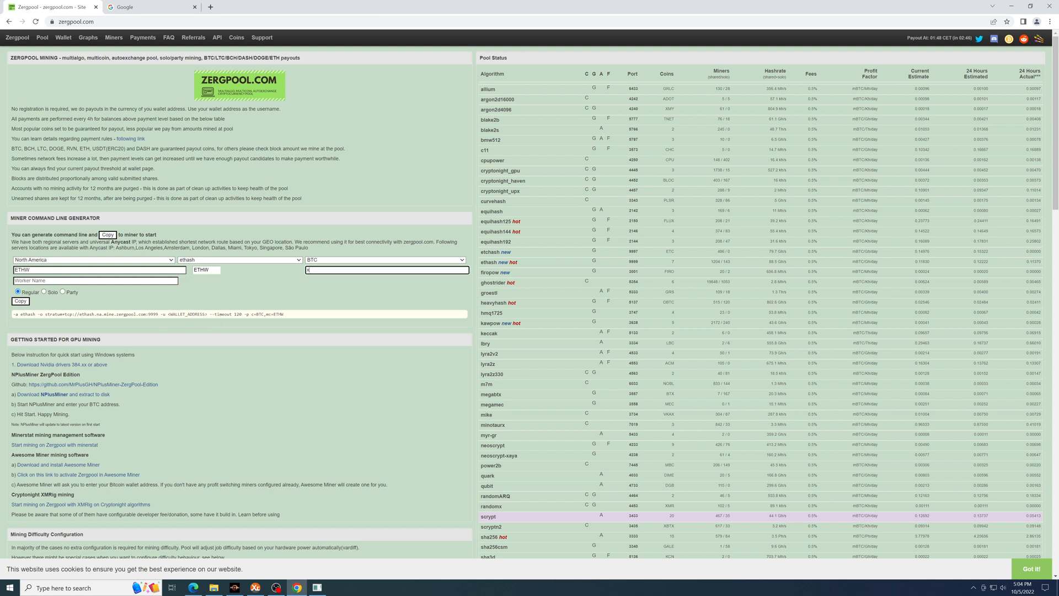
# - Fill in the wallet and worker name Zergpooltest01, then switch to the Google tab
pyautogui.write('yz')
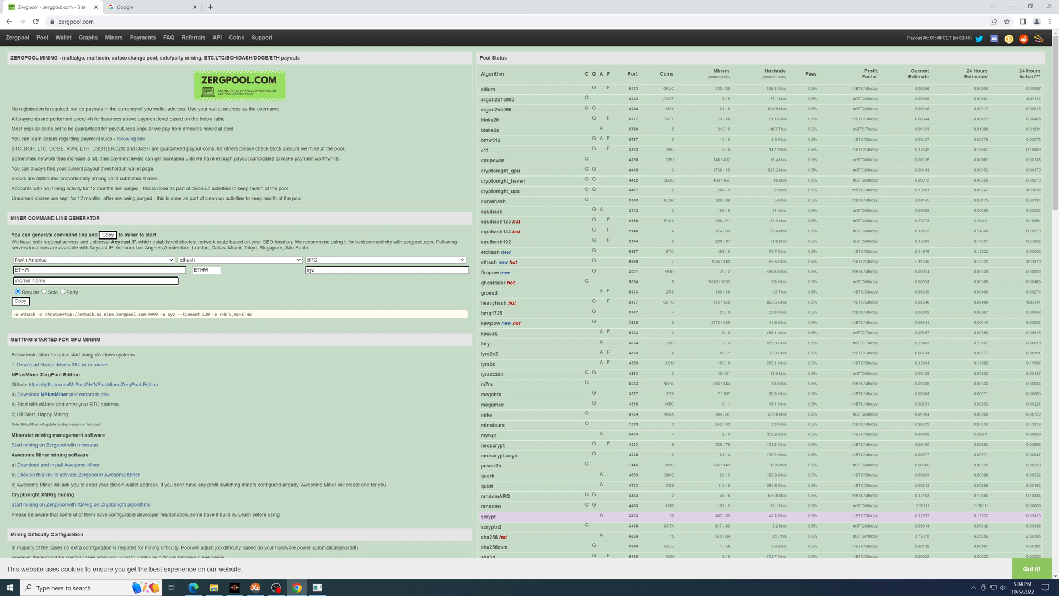
pyautogui.write('Zergpooltest01')
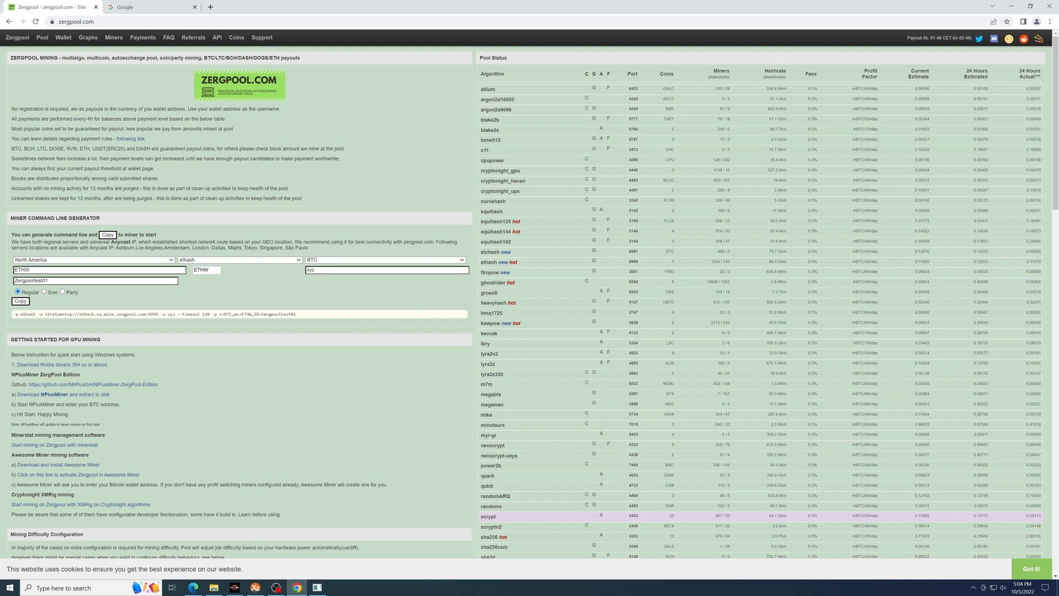
pyautogui.click(149, 6)
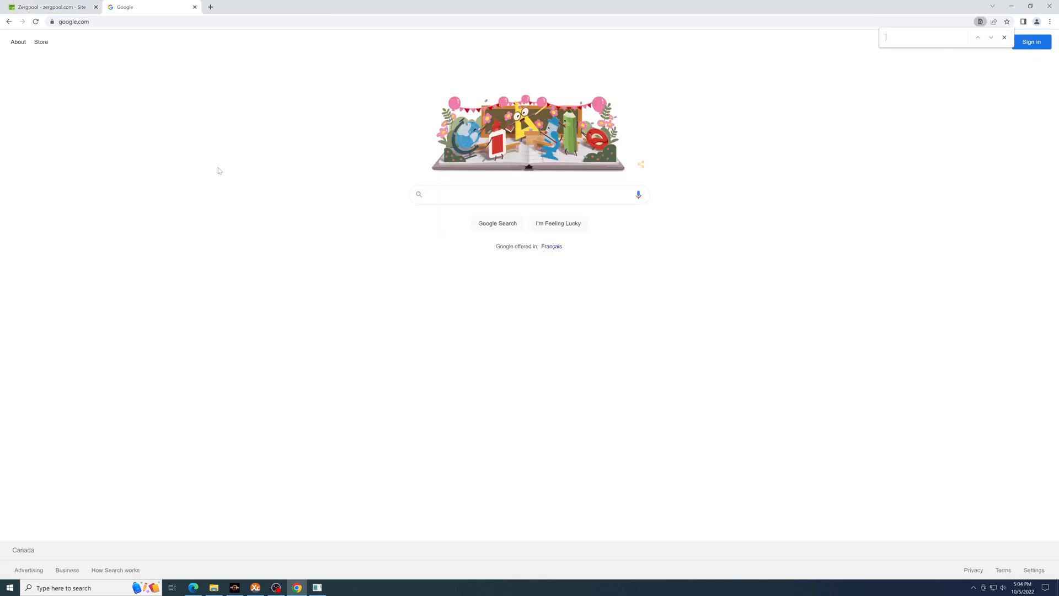
# - Search for nbminer, go to nbminer.info and start downloading NBMiner 42.3
pyautogui.click(527, 194)
pyautogui.write('nbminer')
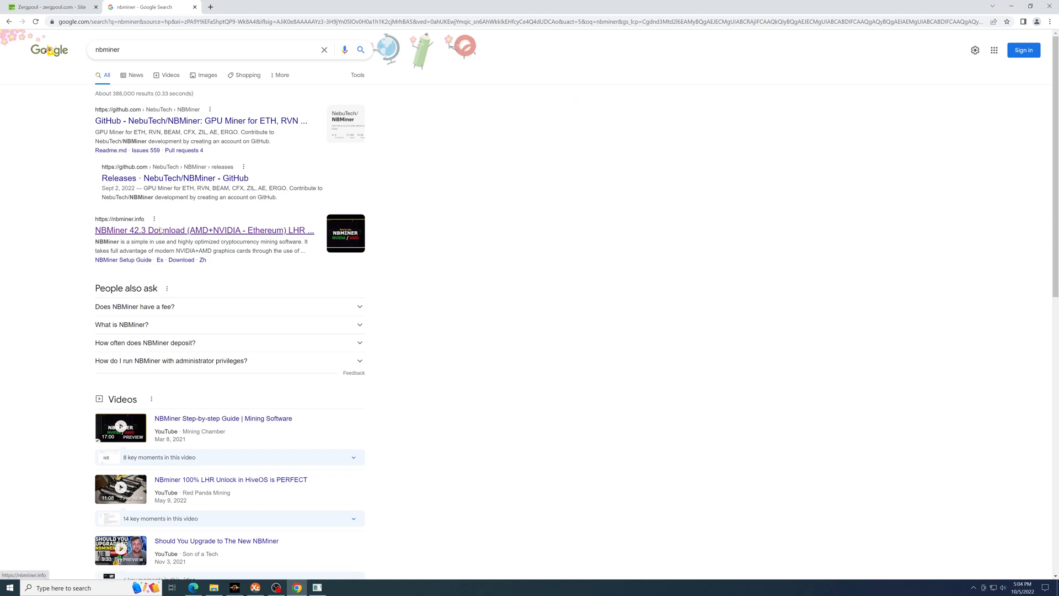
pyautogui.click(205, 229)
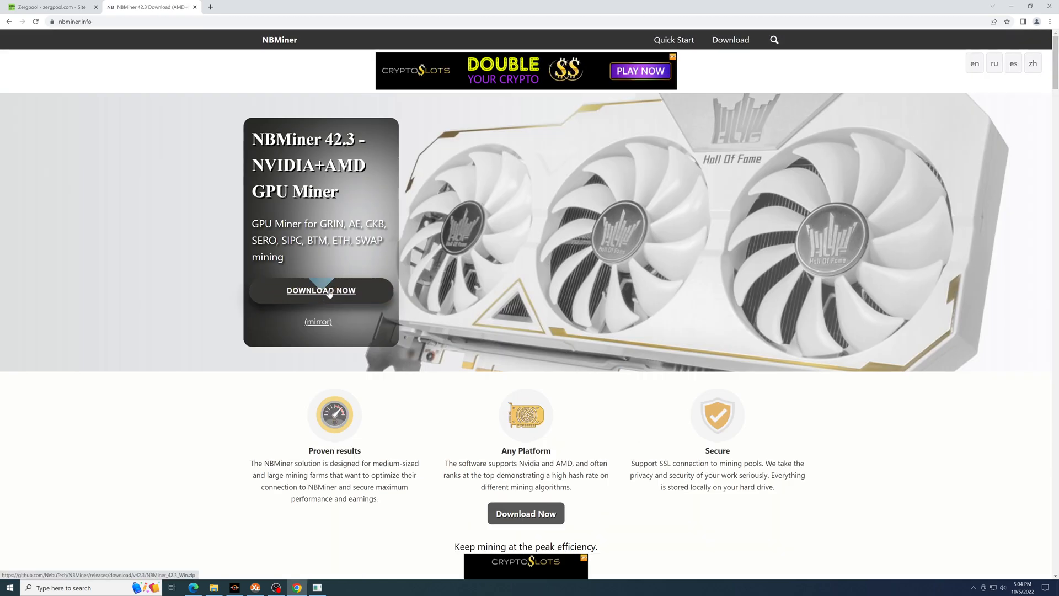
pyautogui.click(321, 291)
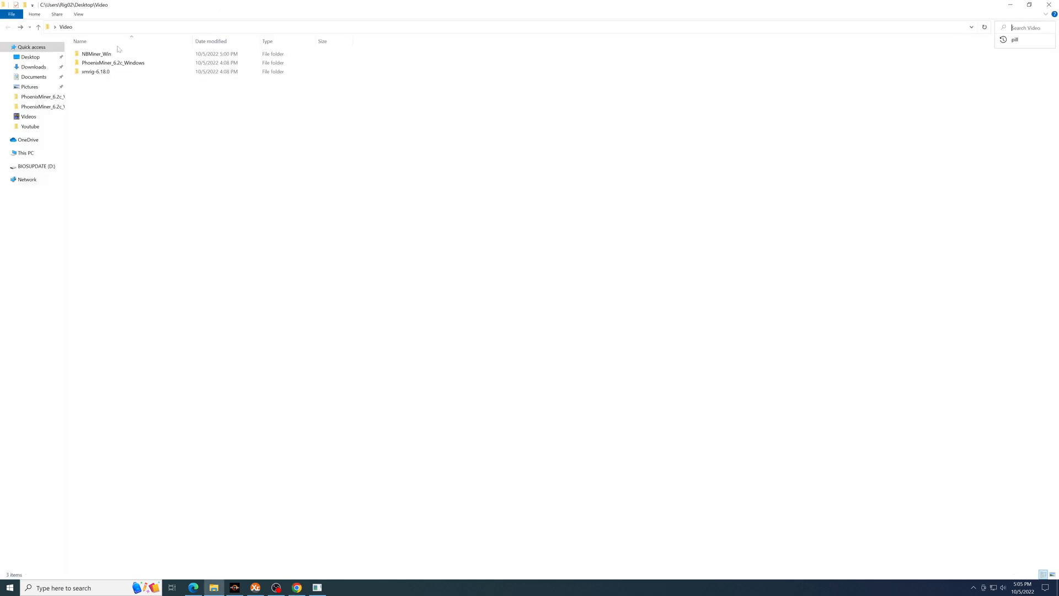
# - In the NBMiner_Win folder, rename the start_eth copy to start_ethzergpool
pyautogui.doubleClick(96, 54)
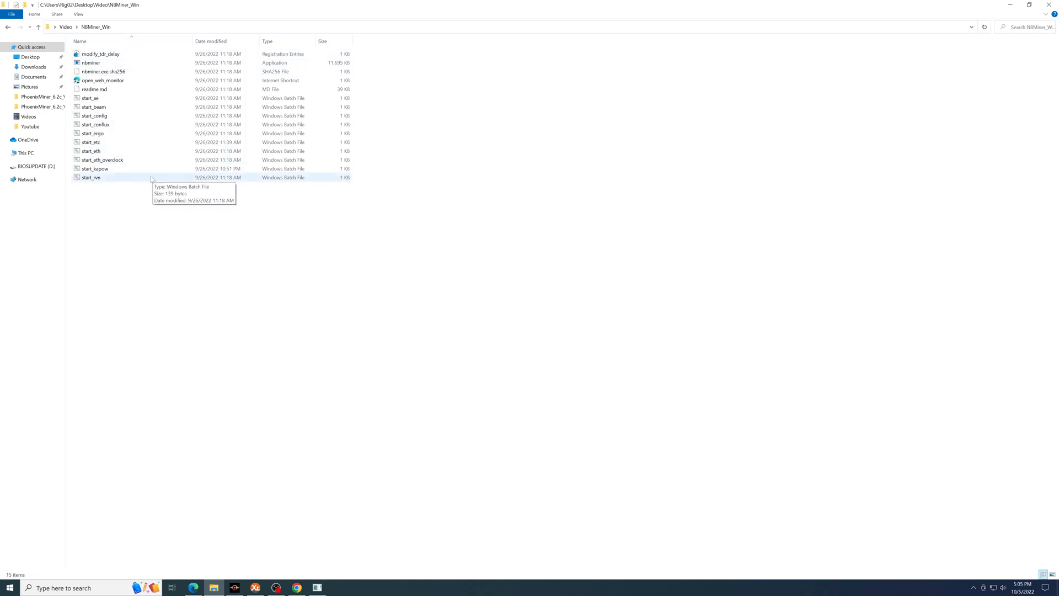
pyautogui.rightClick(89, 152)
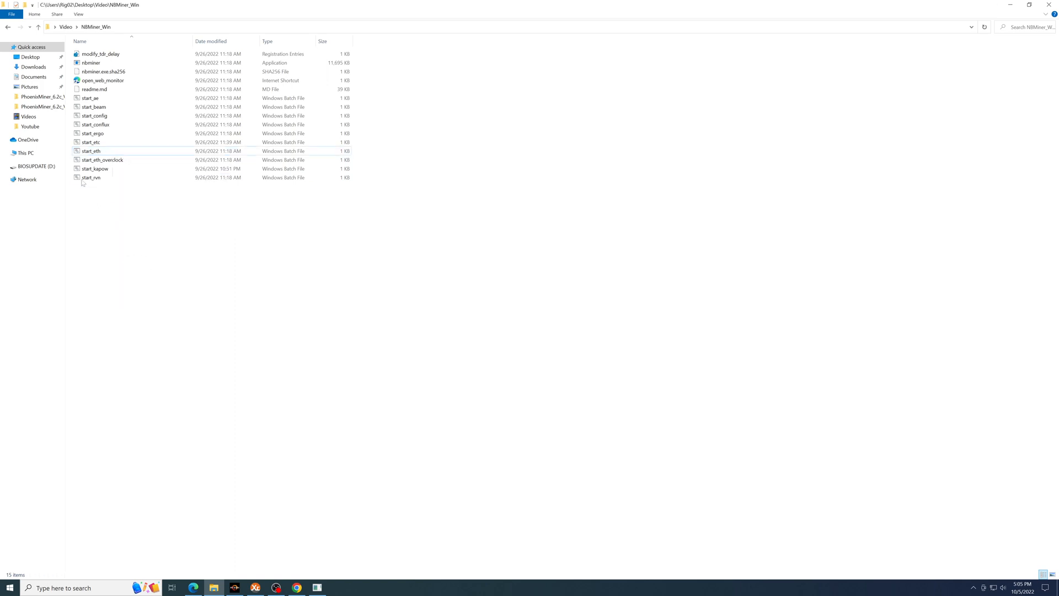
pyautogui.rightClick(90, 151)
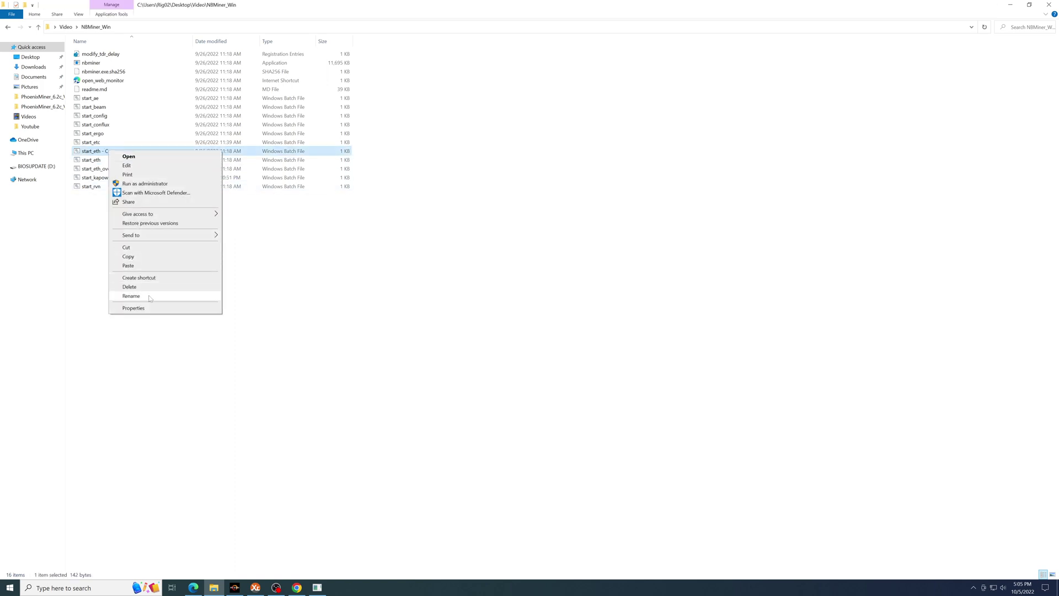
pyautogui.click(131, 296)
pyautogui.write('zergpool')
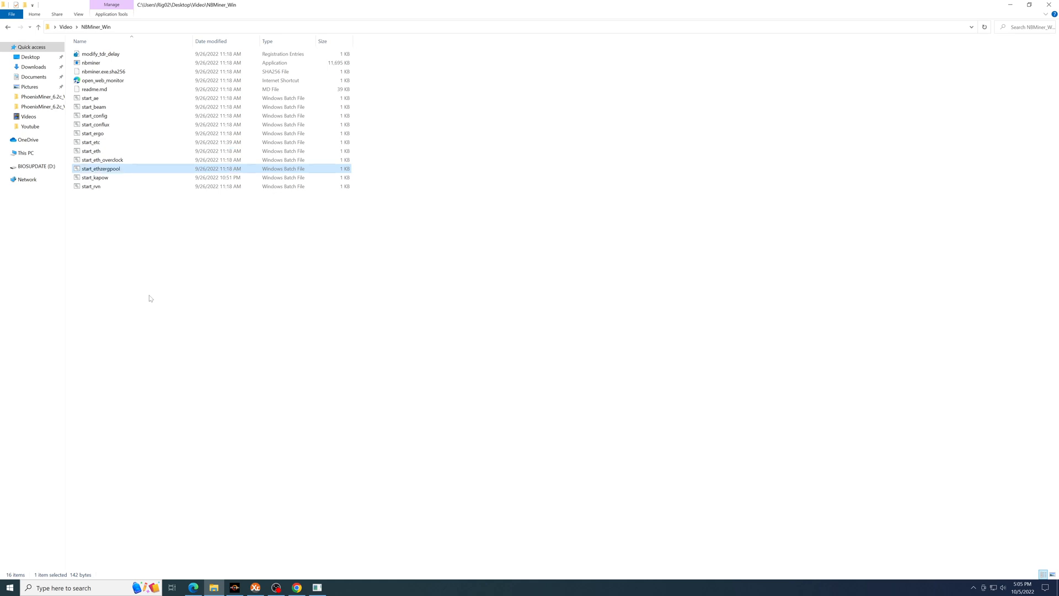
# - Open start_ethzergpool for editing in Notepad
pyautogui.rightClick(102, 168)
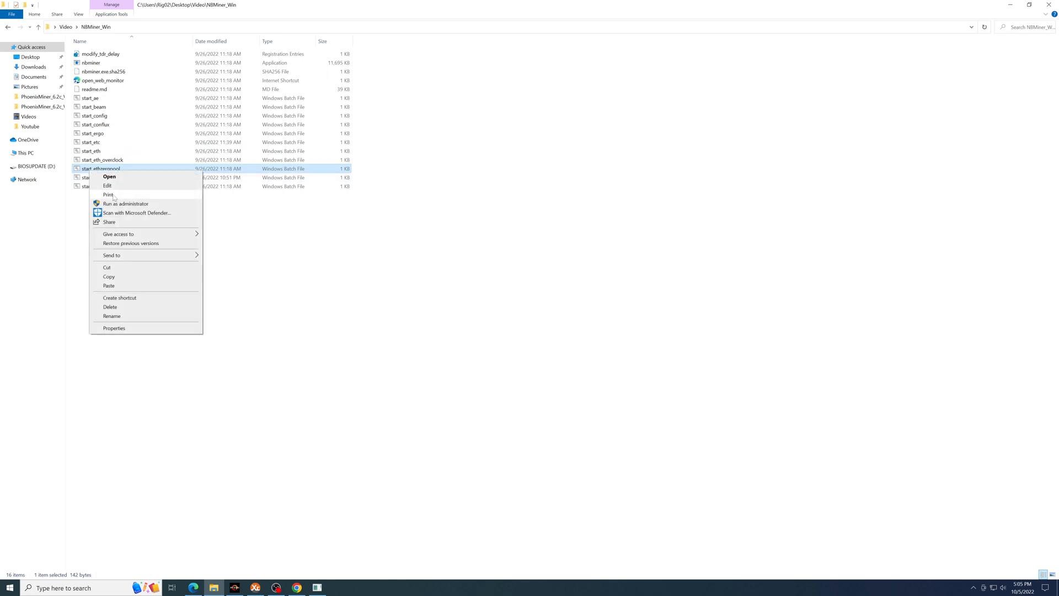
pyautogui.click(107, 185)
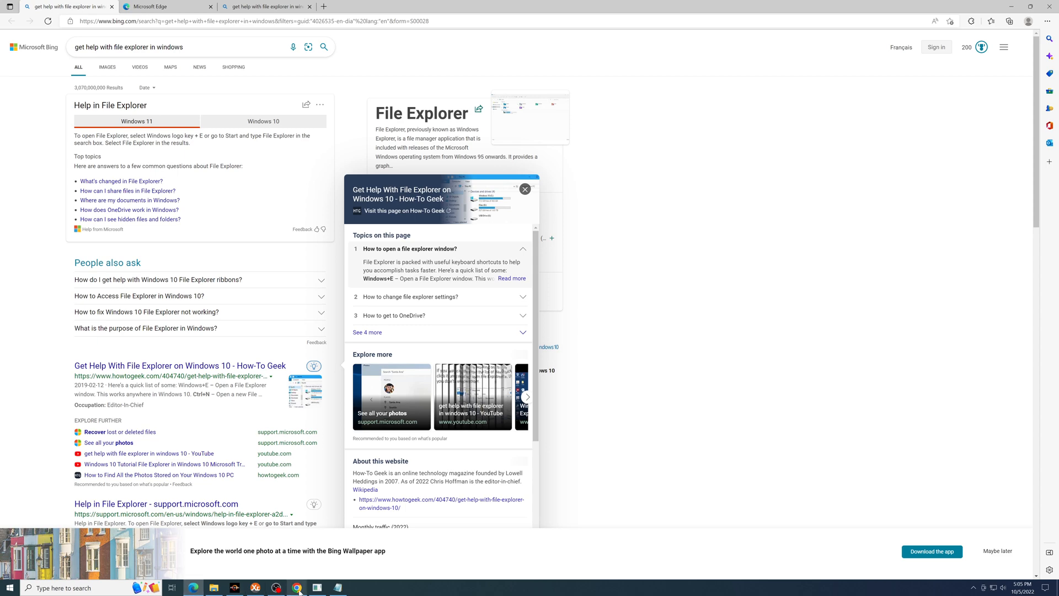
# - Paste the Zergpool ethash nbminer command for ETHW with ID Zergpooltest01, save and close the file
pyautogui.click(51, 7)
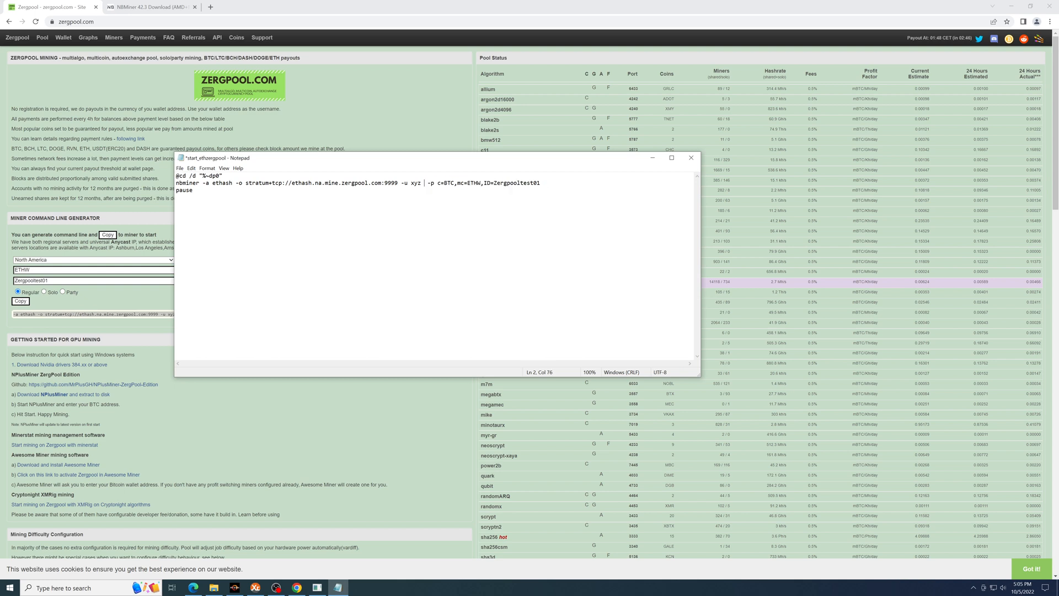
pyautogui.click(180, 167)
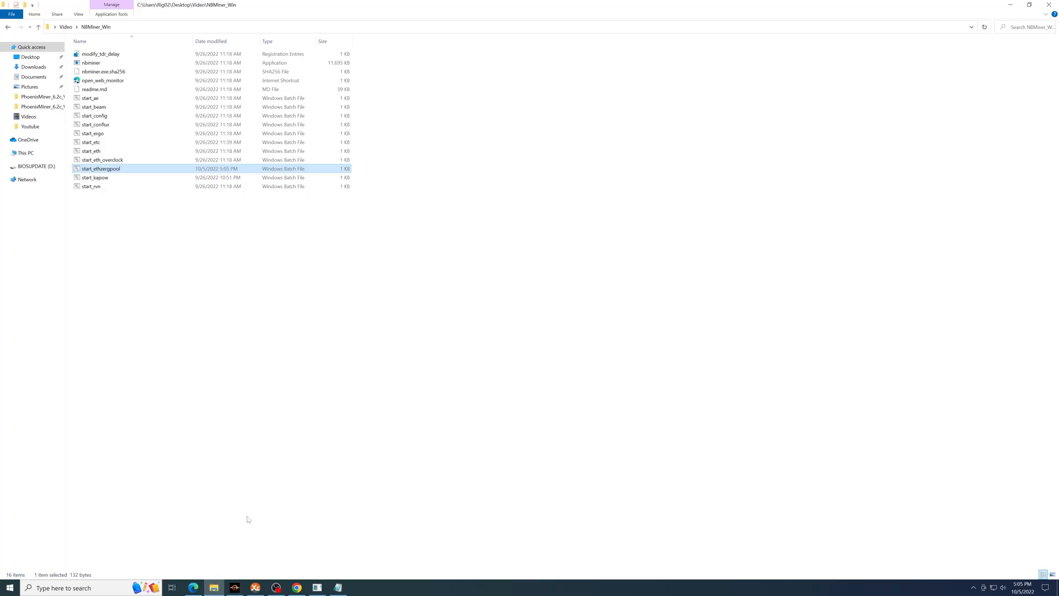
# - Launch start_ethzergpool in NBMiner and close the window after it ends in errors
pyautogui.click(1023, 27)
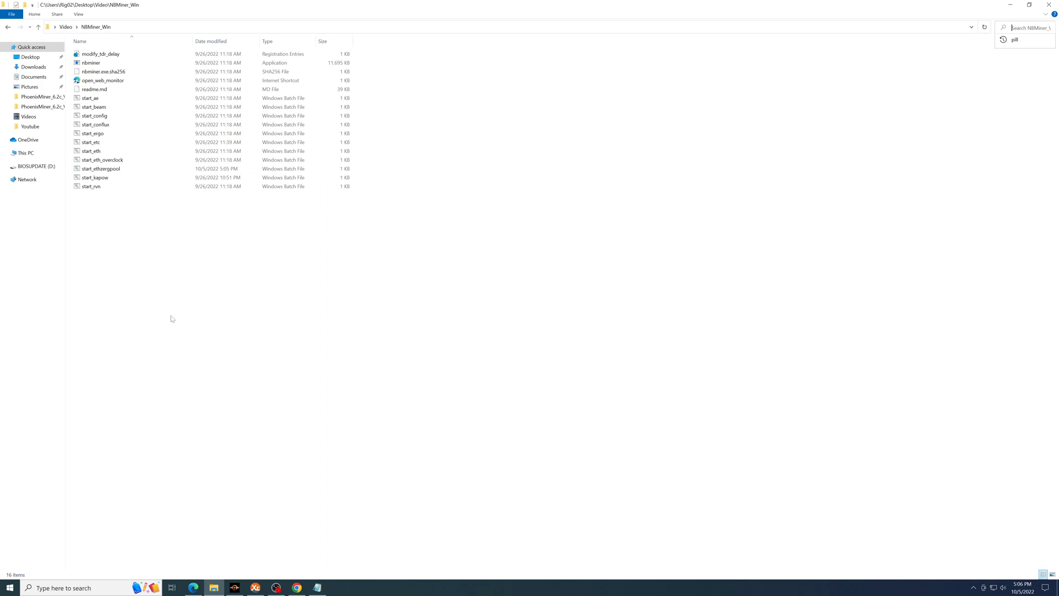
pyautogui.click(100, 168)
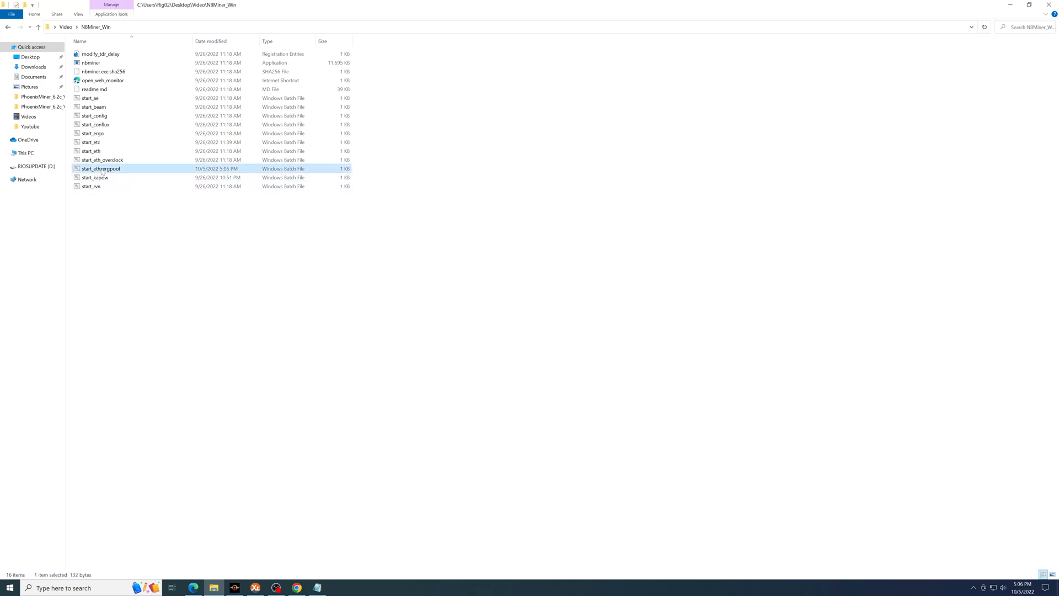
pyautogui.doubleClick(100, 168)
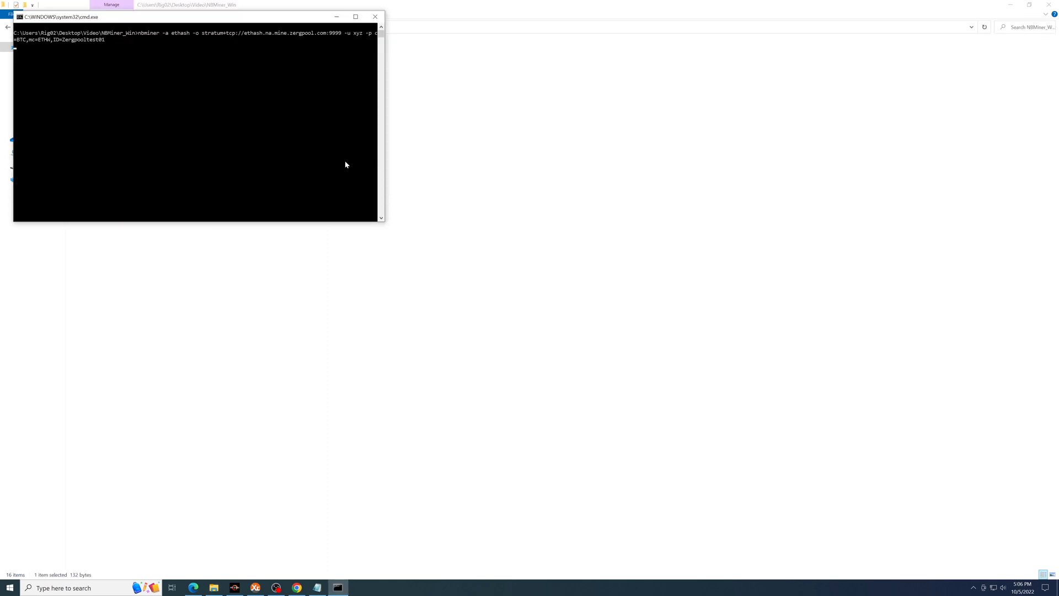
pyautogui.moveTo(336, 186)
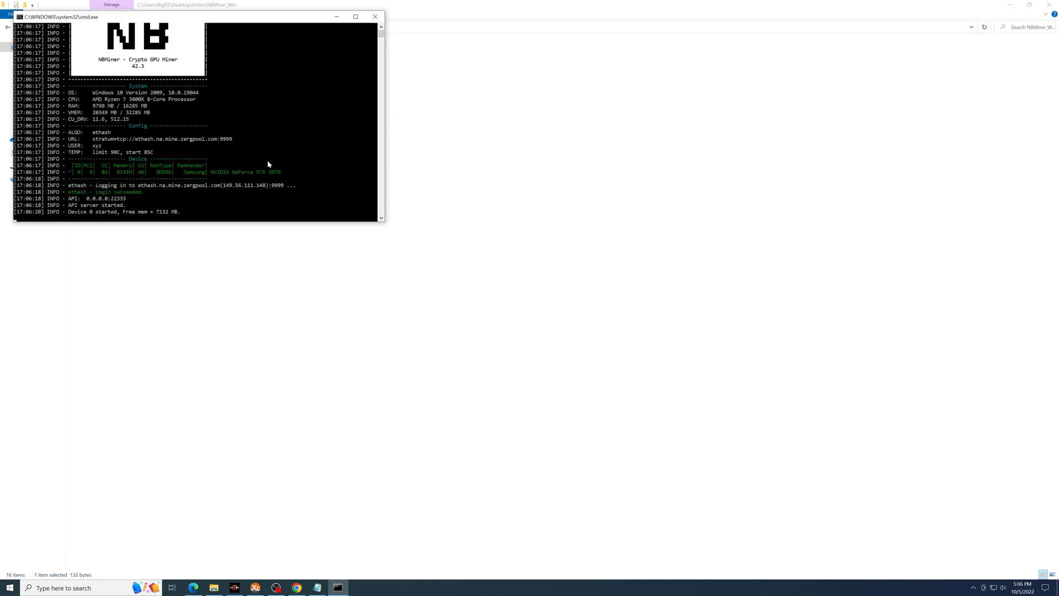
pyautogui.moveTo(271, 178)
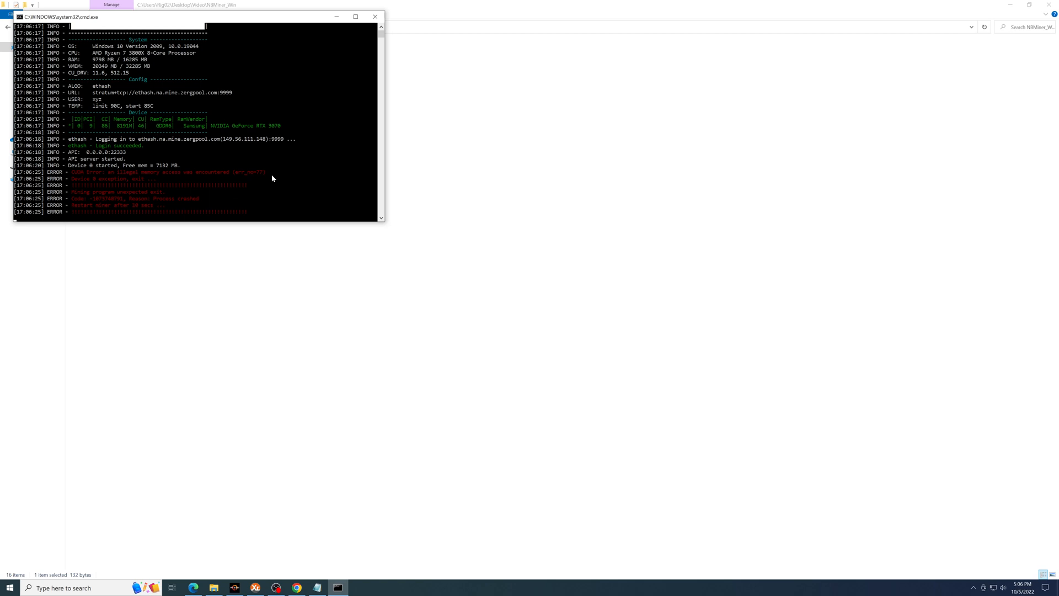
pyautogui.click(375, 17)
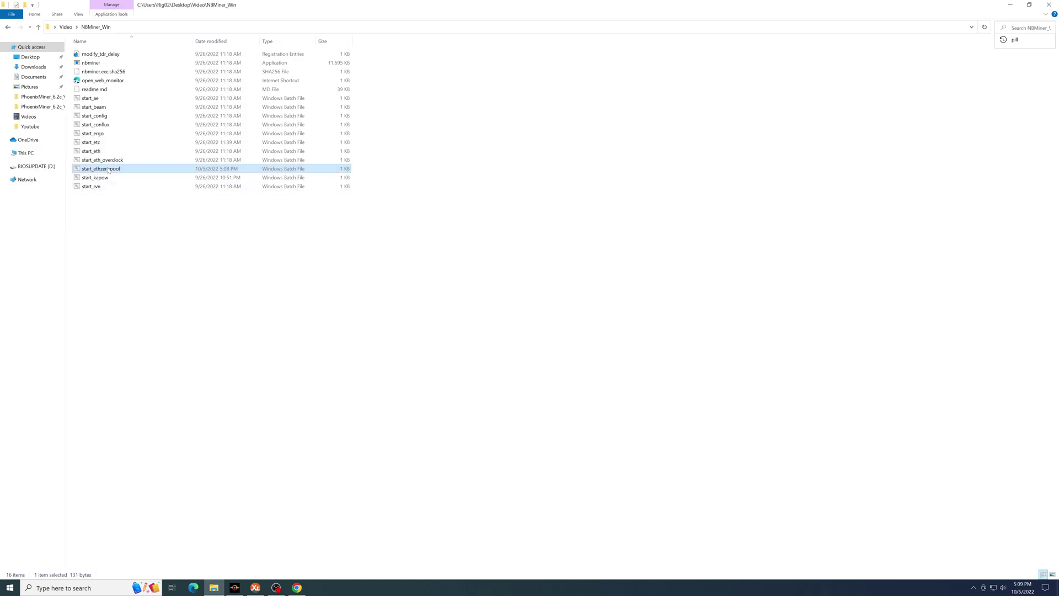
# - Change the batch file's coin from mc=ETHW to mc=AKA and relaunch the miner
pyautogui.rightClick(108, 168)
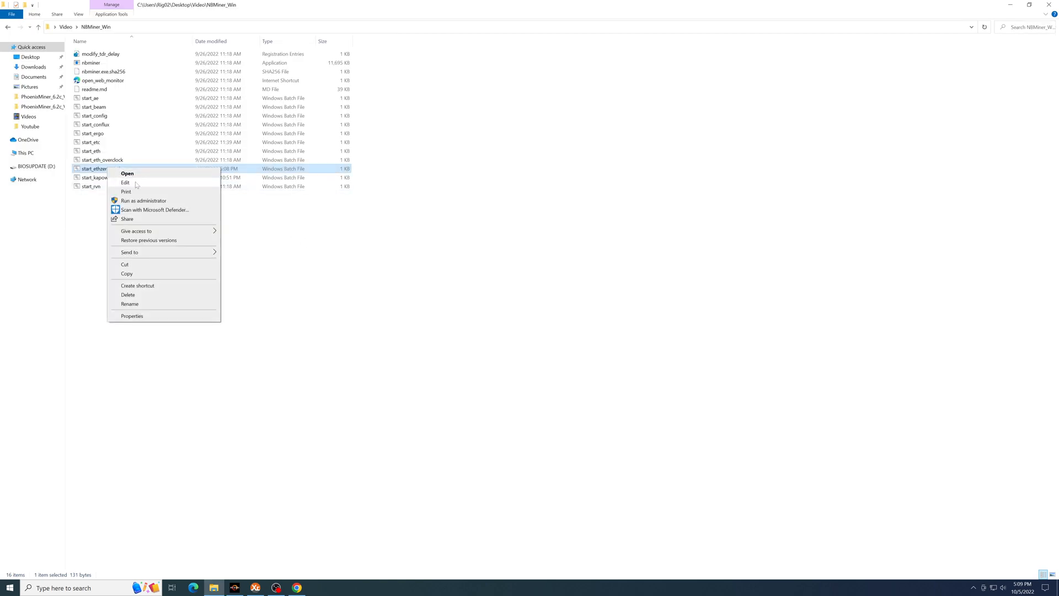
pyautogui.click(125, 183)
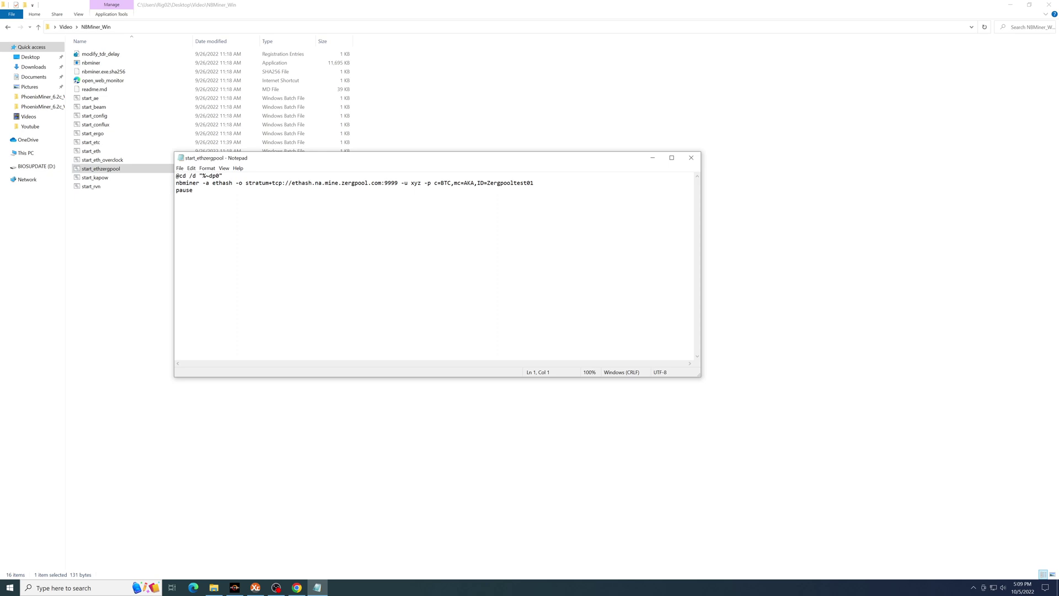
pyautogui.doubleClick(468, 182)
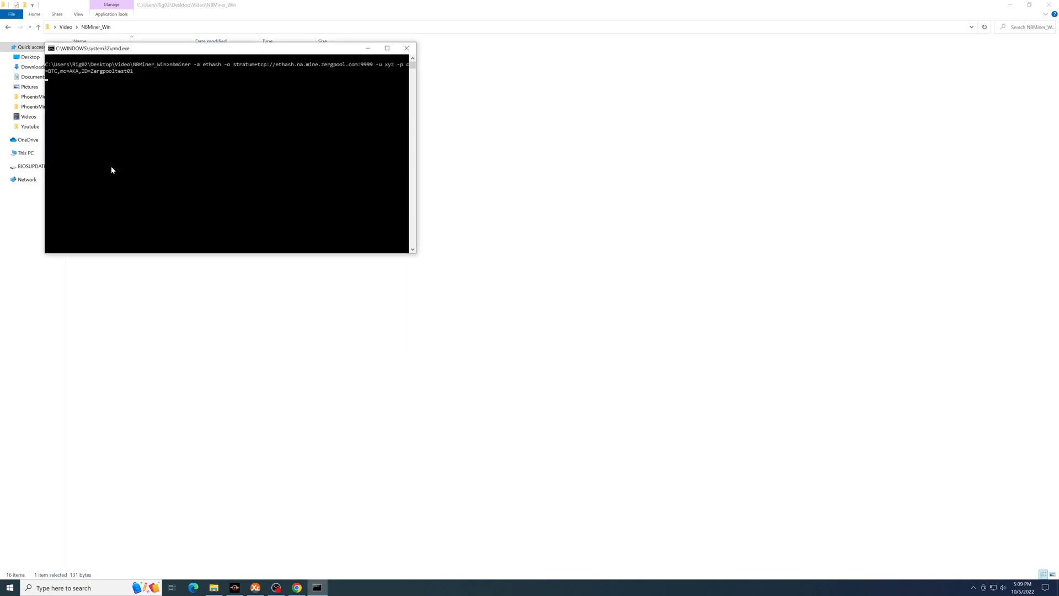
pyautogui.moveTo(330, 178)
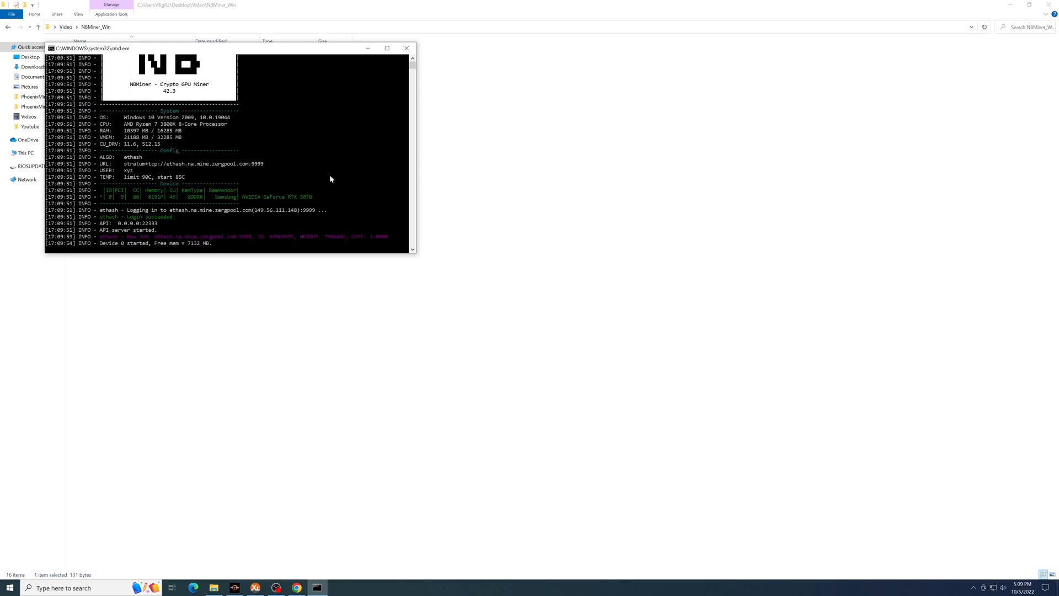
pyautogui.moveTo(329, 285)
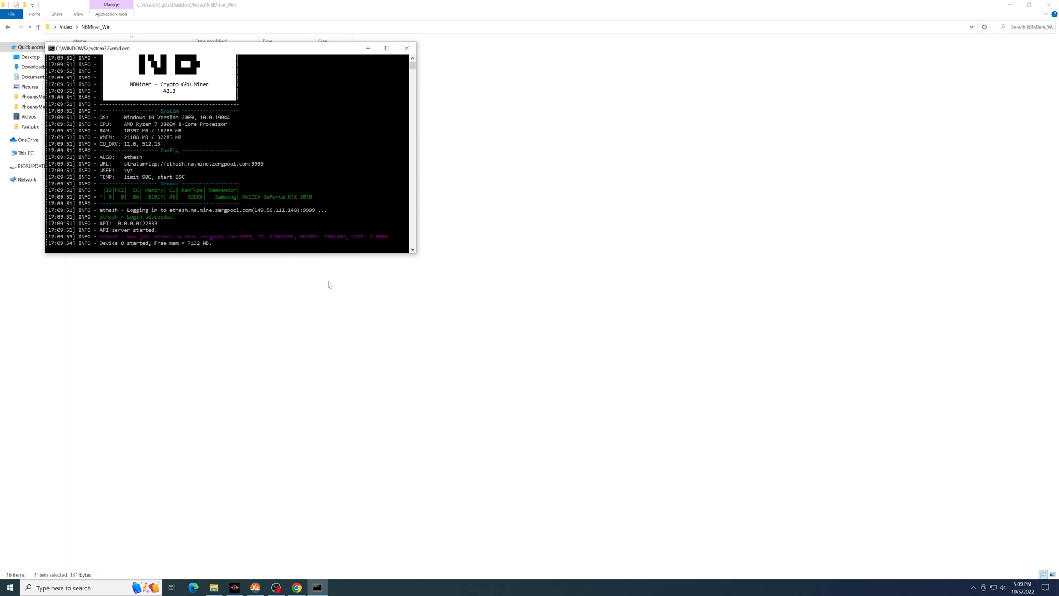
# - Set the generator to ghostrider paying BTC with wallet xyz and worker zergpoolcpu01
pyautogui.click(296, 587)
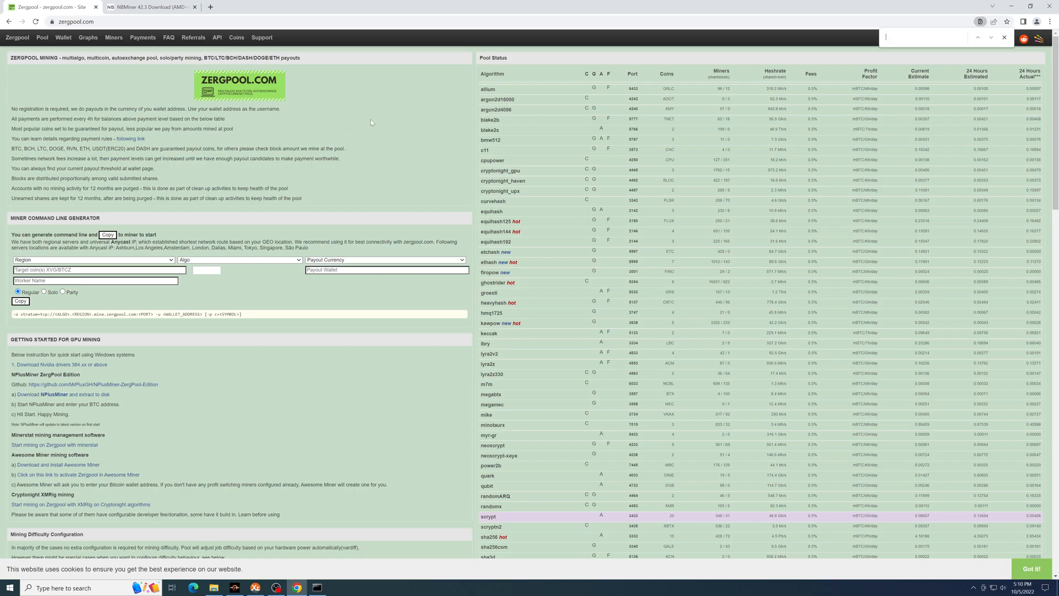
pyautogui.moveTo(181, 295)
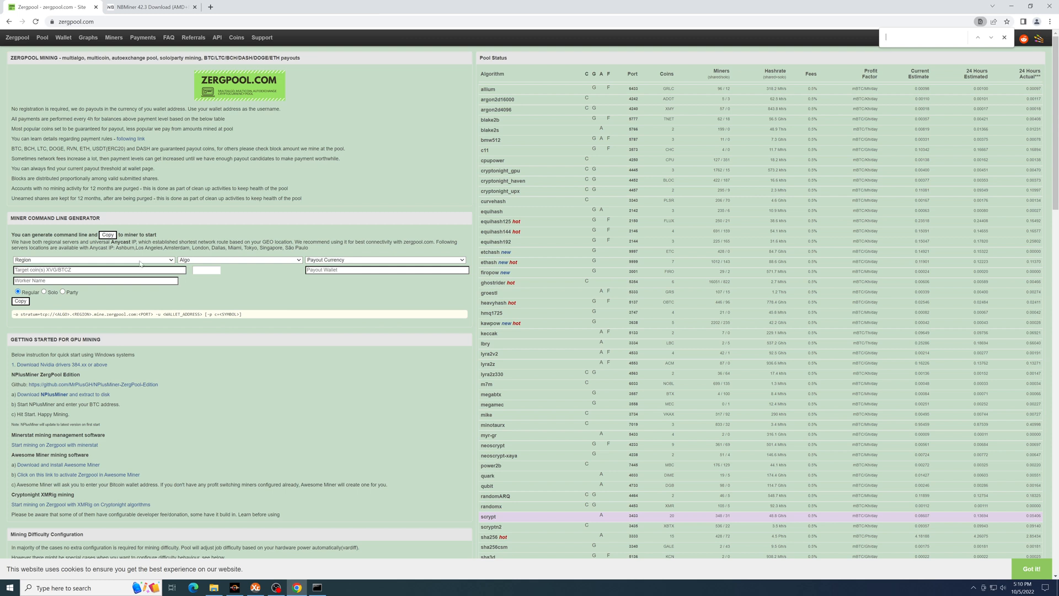
pyautogui.click(94, 260)
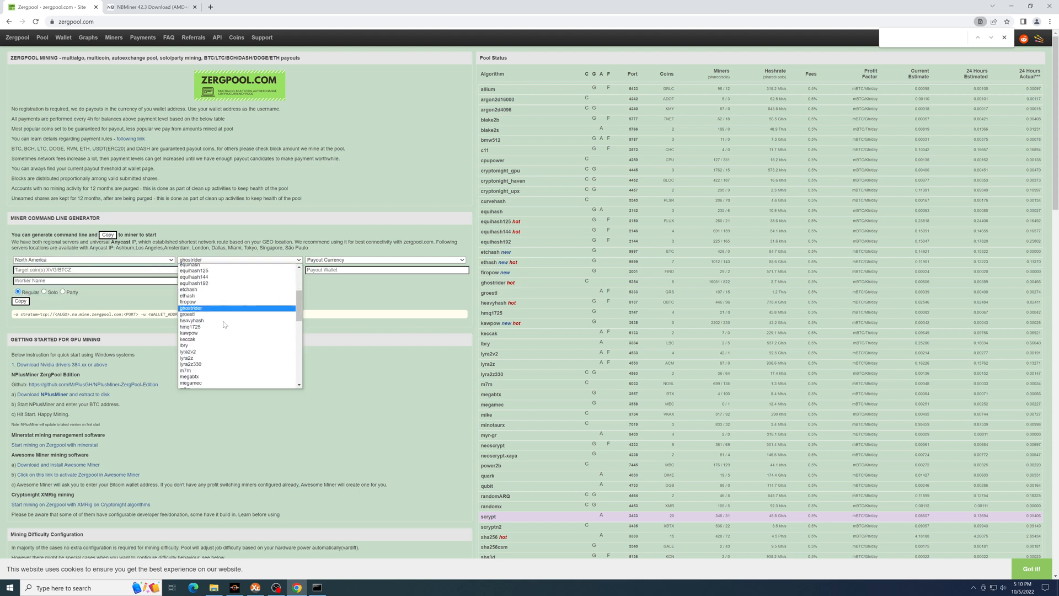
pyautogui.click(191, 308)
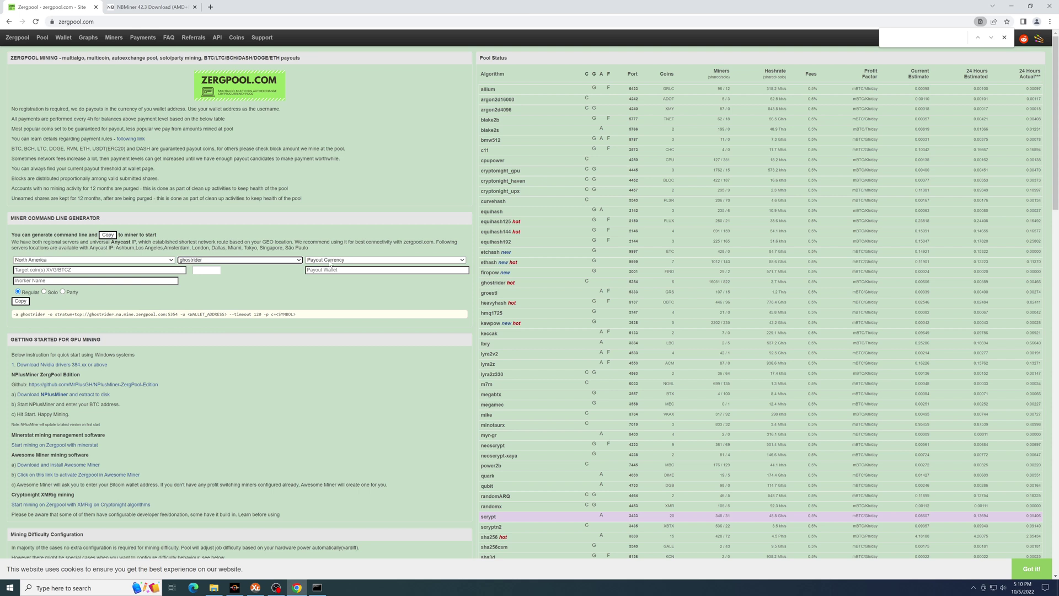
pyautogui.click(385, 260)
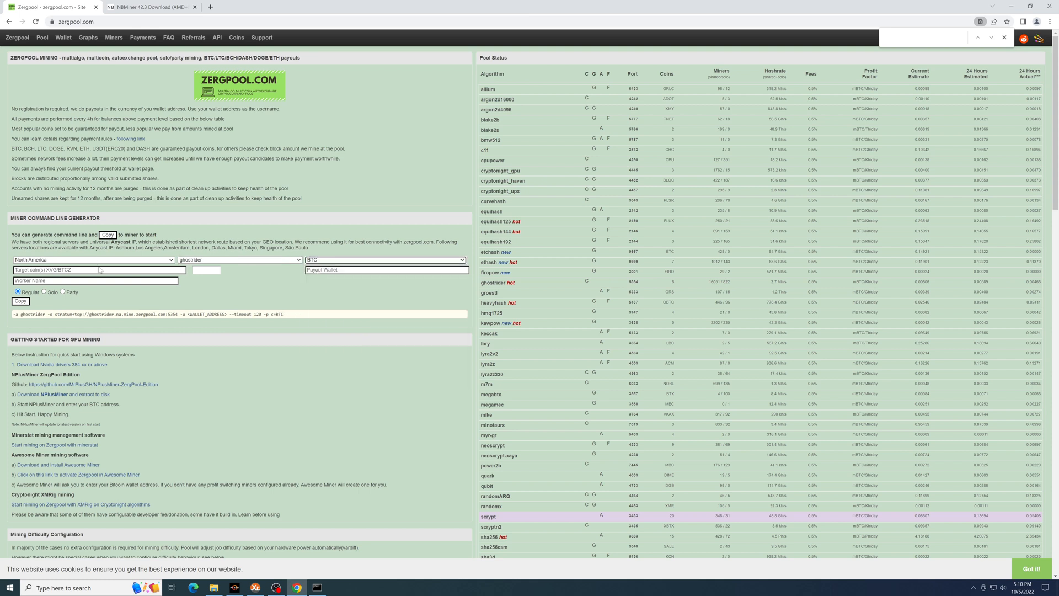
pyautogui.click(95, 269)
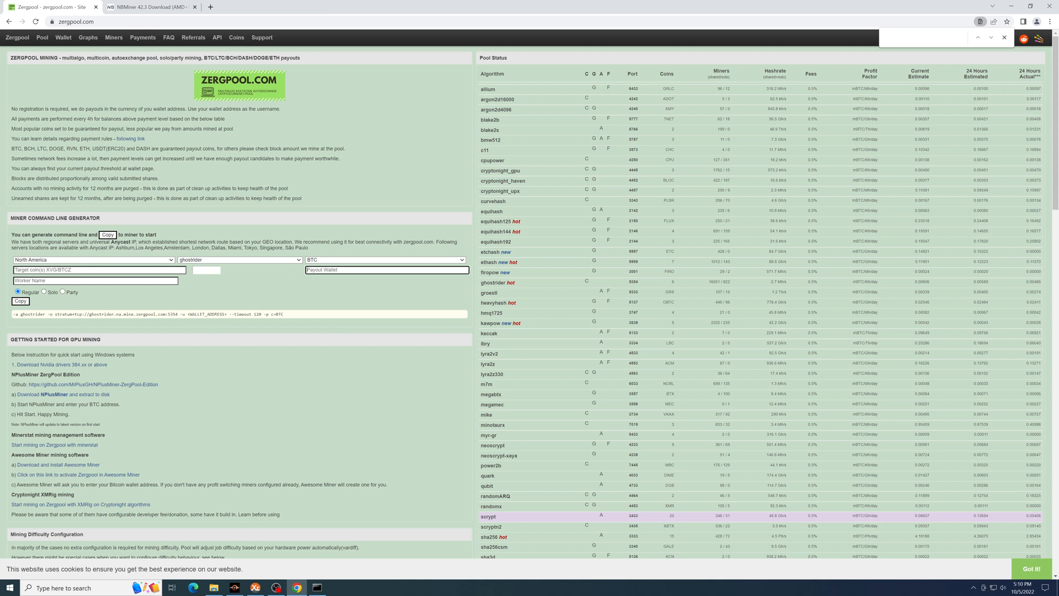
pyautogui.write('xyz')
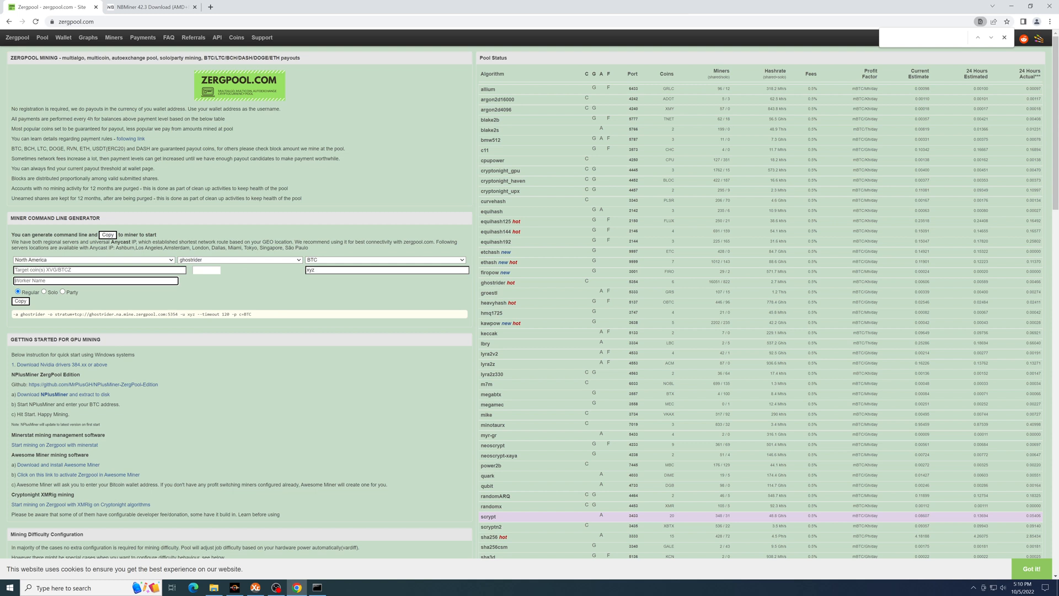
pyautogui.write('zergpoolcpu01')
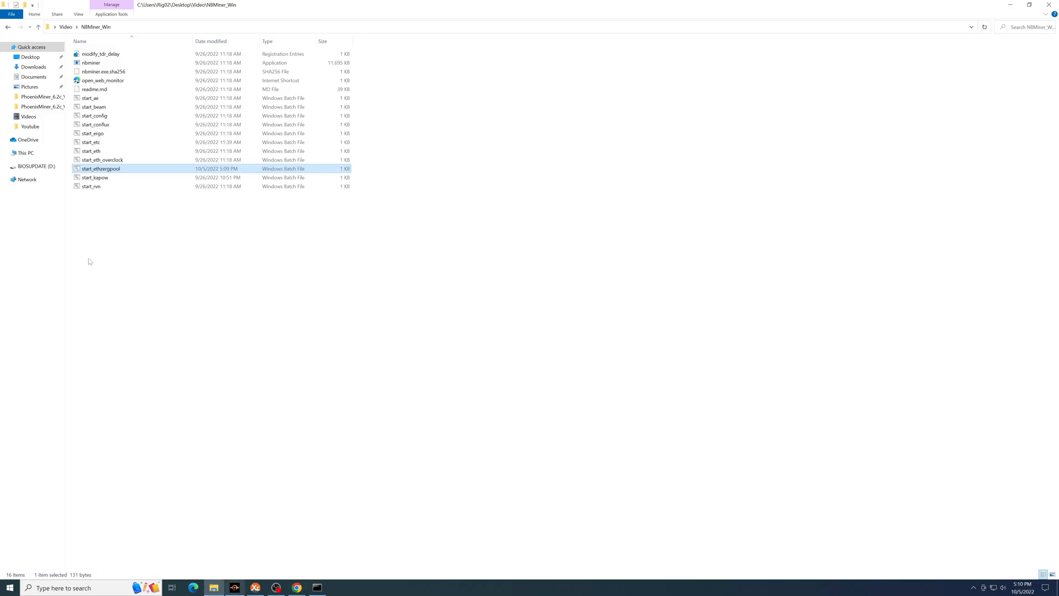
# - Open the rtm_ghostrider_example batch file in the xmrig-6.18.0 folder for editing
pyautogui.click(38, 27)
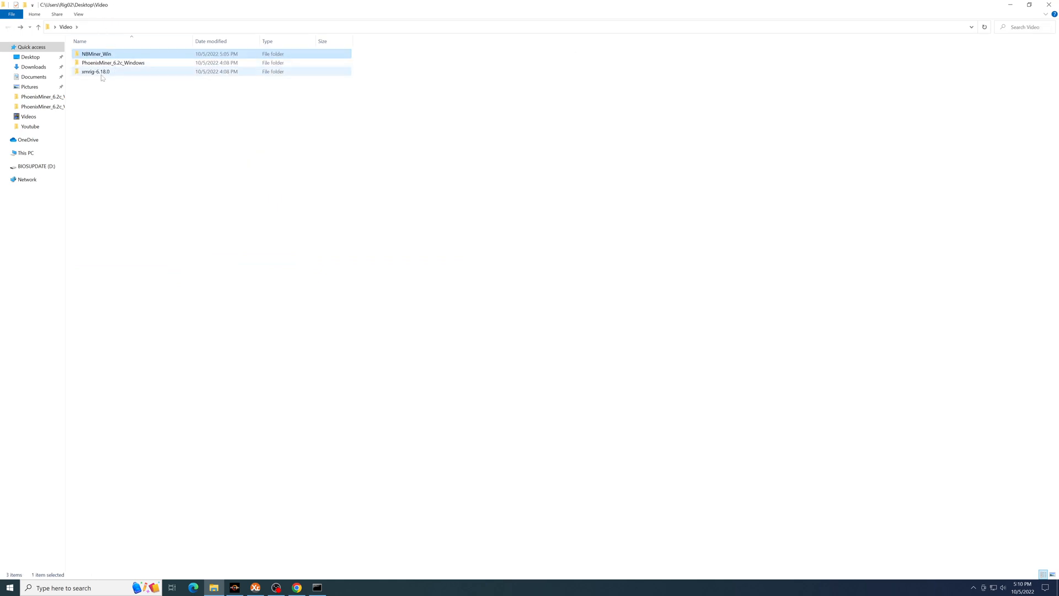
pyautogui.doubleClick(95, 72)
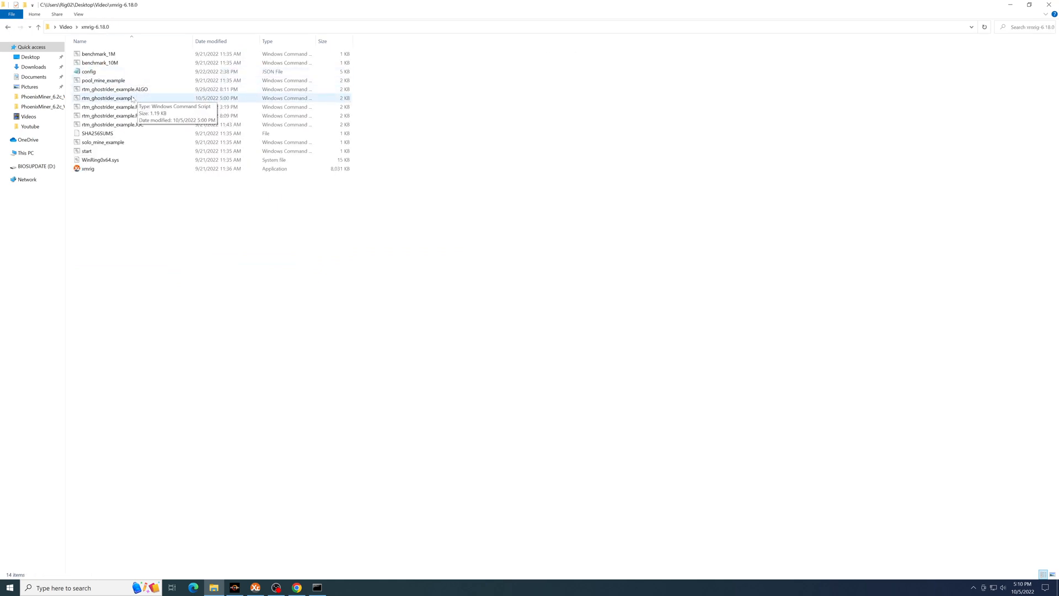
pyautogui.rightClick(108, 98)
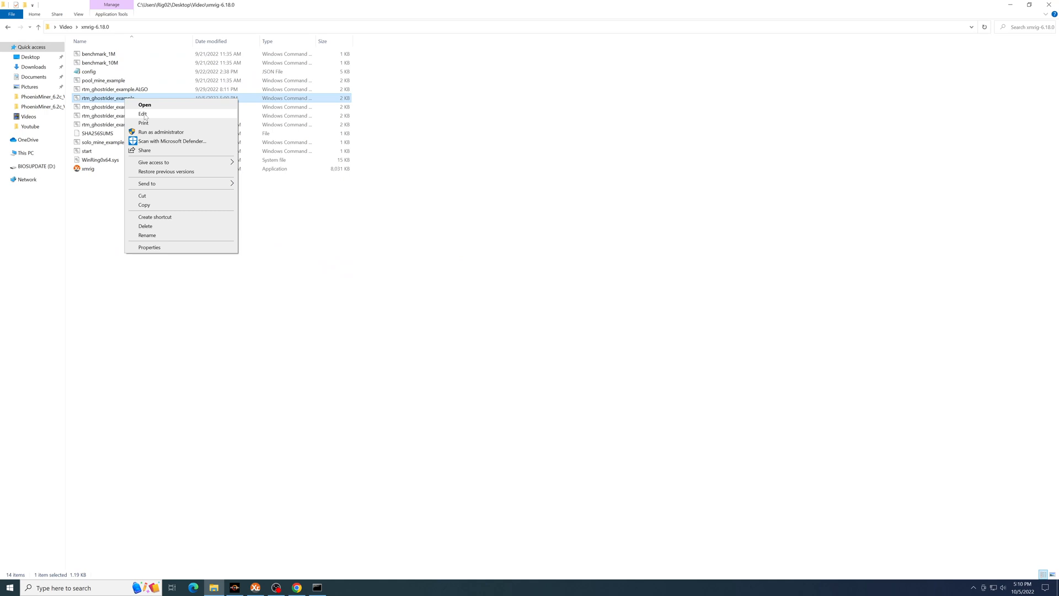
pyautogui.click(142, 113)
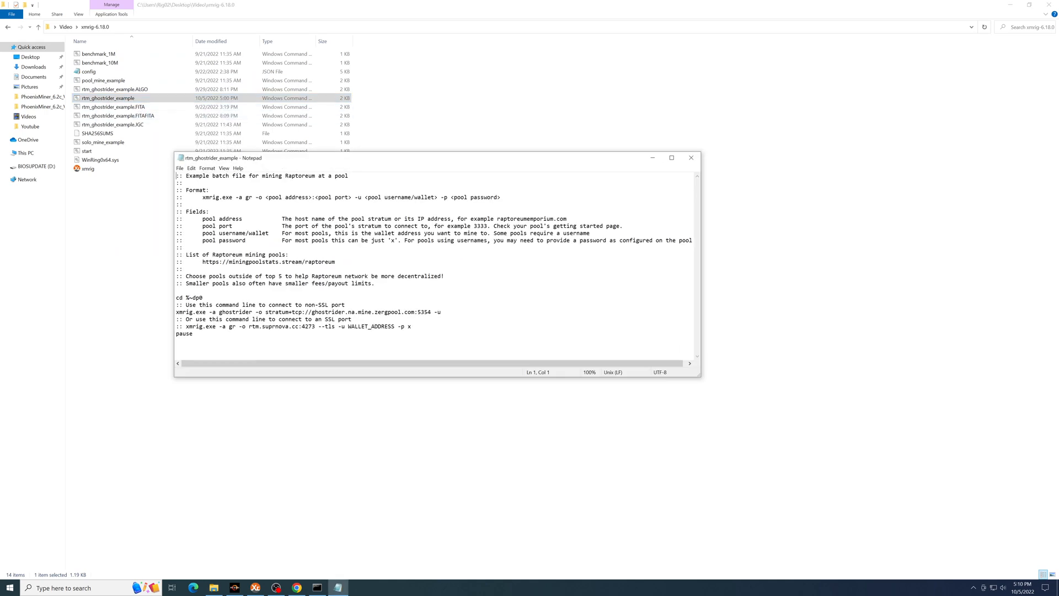
# - Set the xmrig line to the Zergpool stratum with -u xyz --timeout 120 -p c=BTC,ID=zergpoolcpu01, then close it
pyautogui.doubleClick(183, 311)
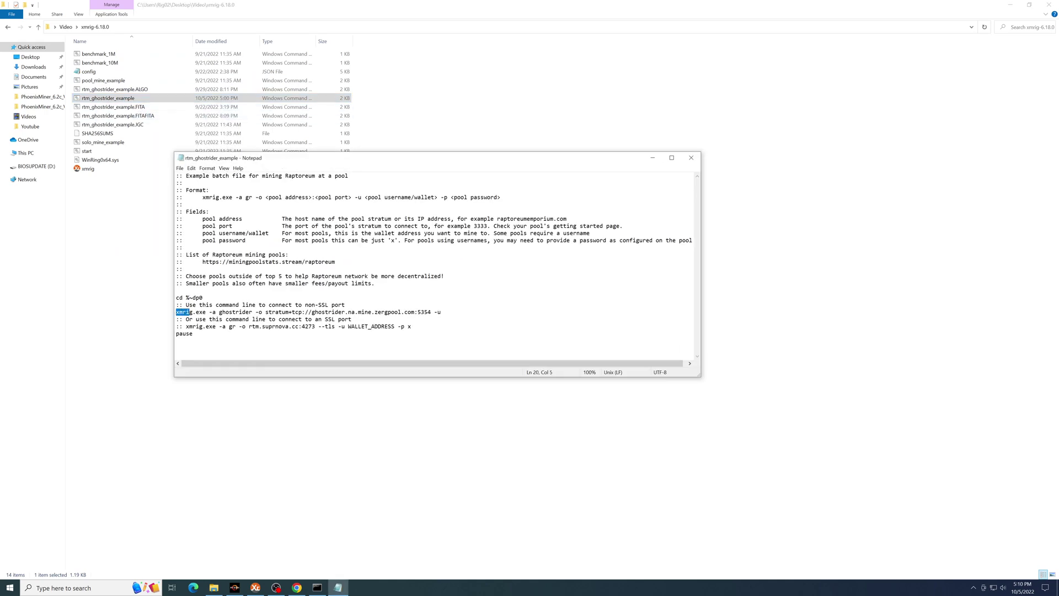
pyautogui.click(209, 311)
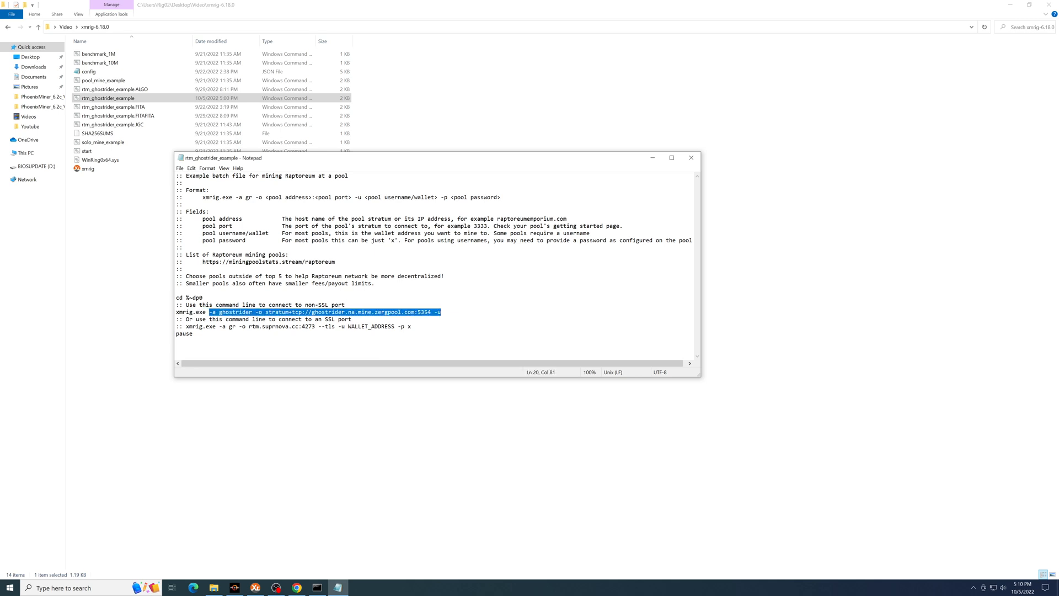
pyautogui.write('xyz --timeout 120 -p  c=BTC,ID=zergpoolcpu01')
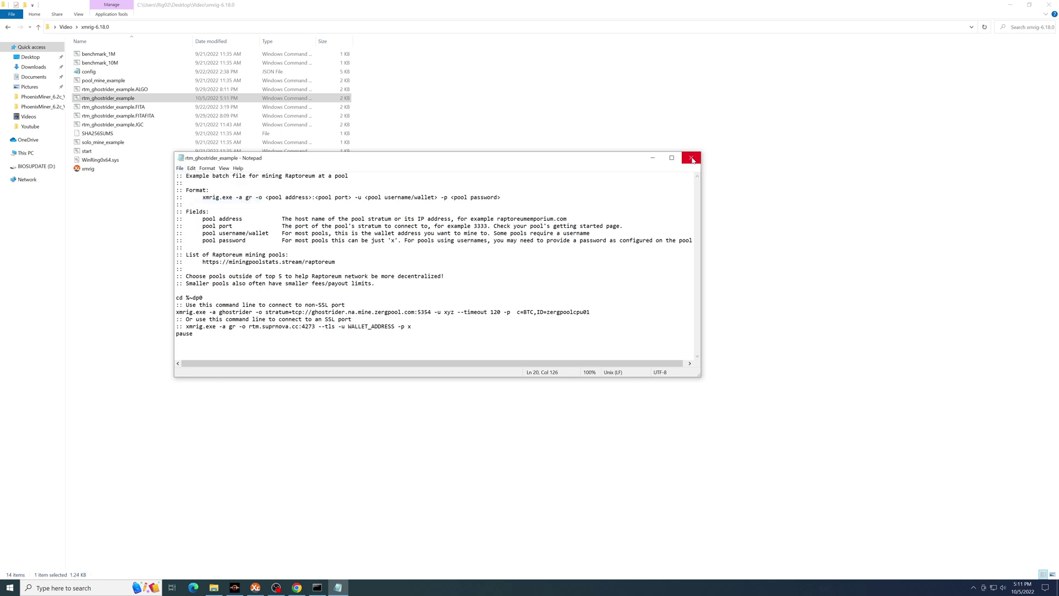
pyautogui.click(691, 157)
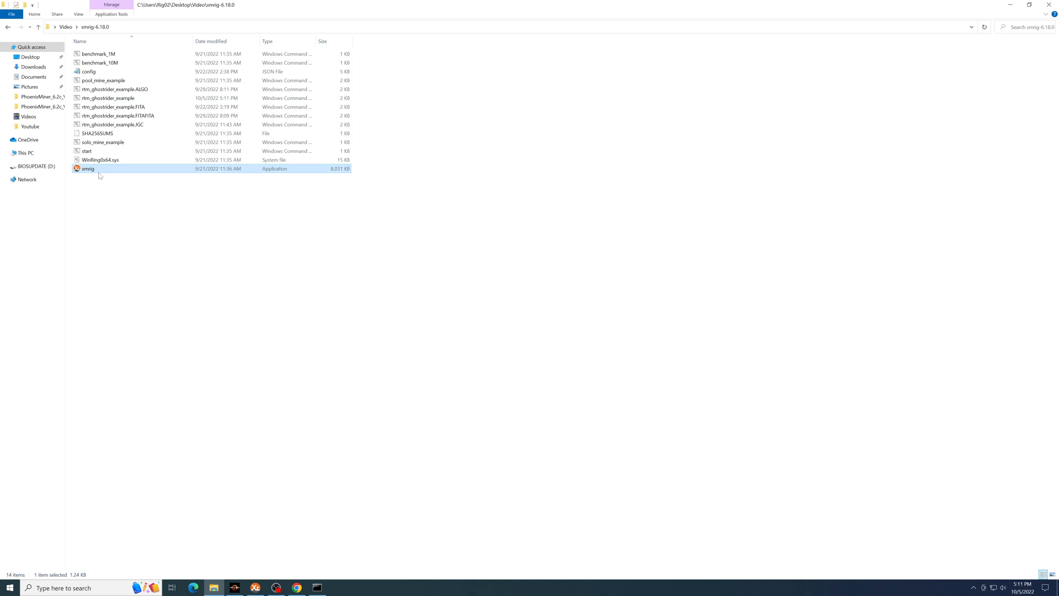
pyautogui.rightClick(87, 167)
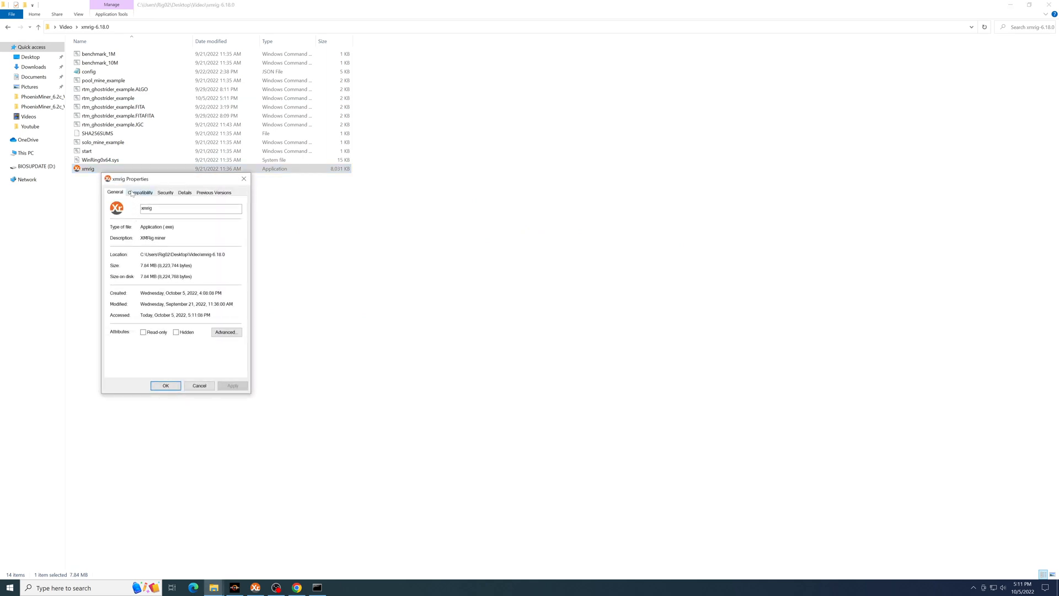
pyautogui.click(140, 192)
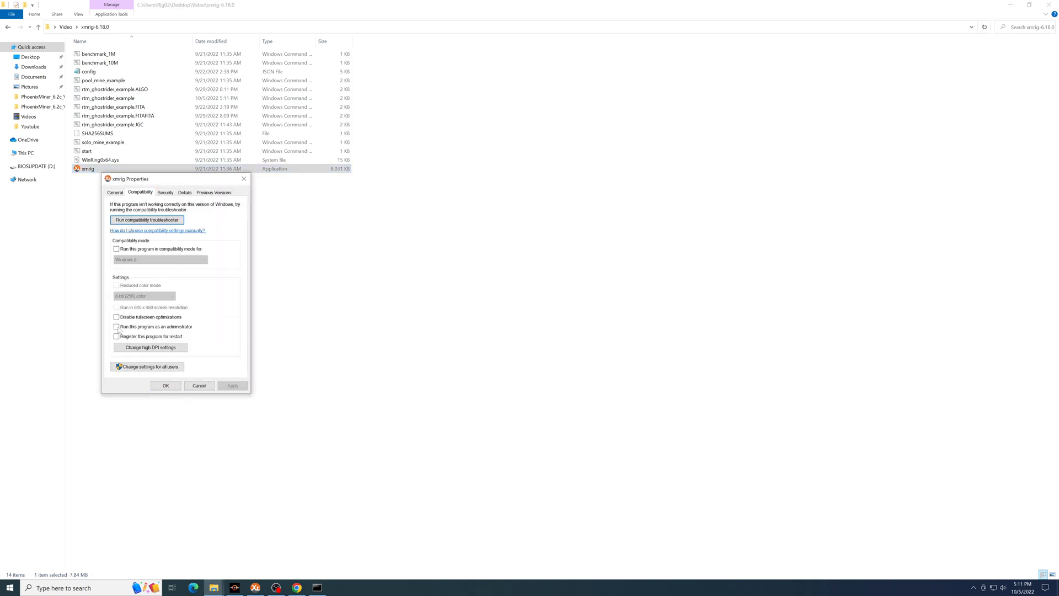
pyautogui.click(166, 385)
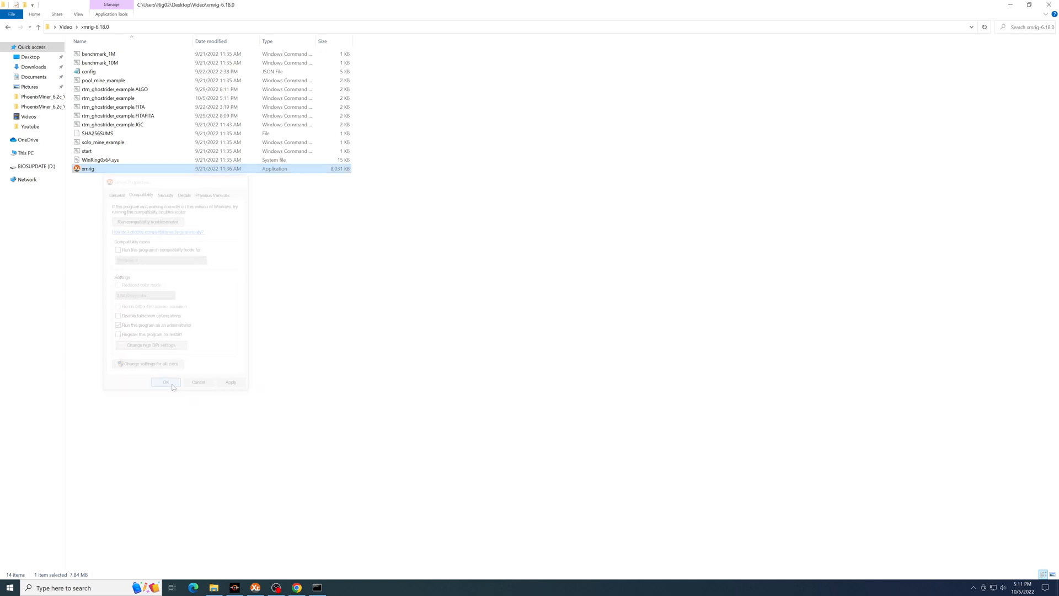
pyautogui.click(165, 381)
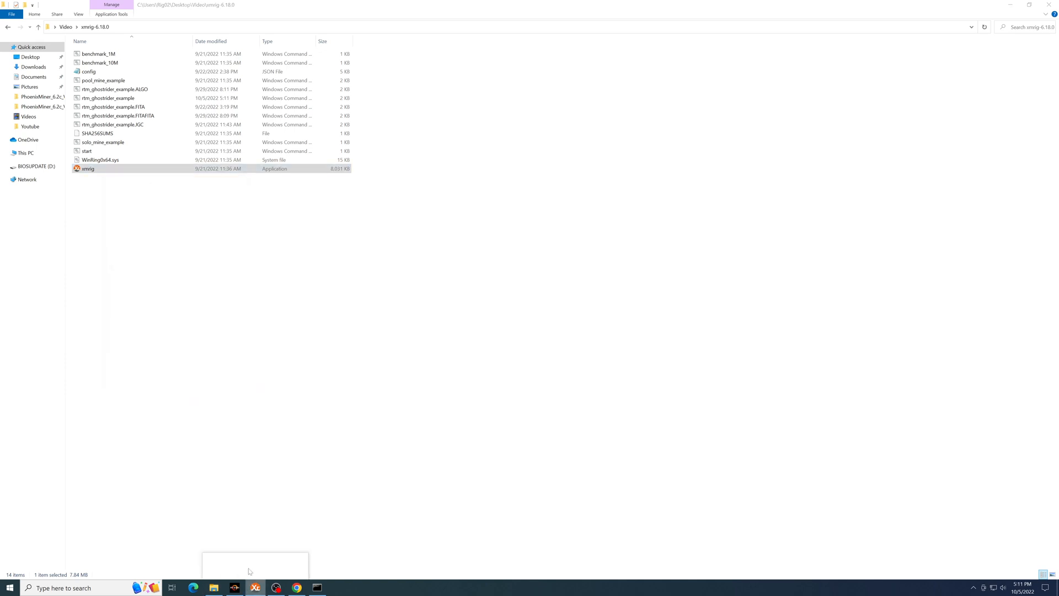
# - Bring the XMRig window forward to watch its Zergpool ghostrider connection log
pyautogui.click(108, 98)
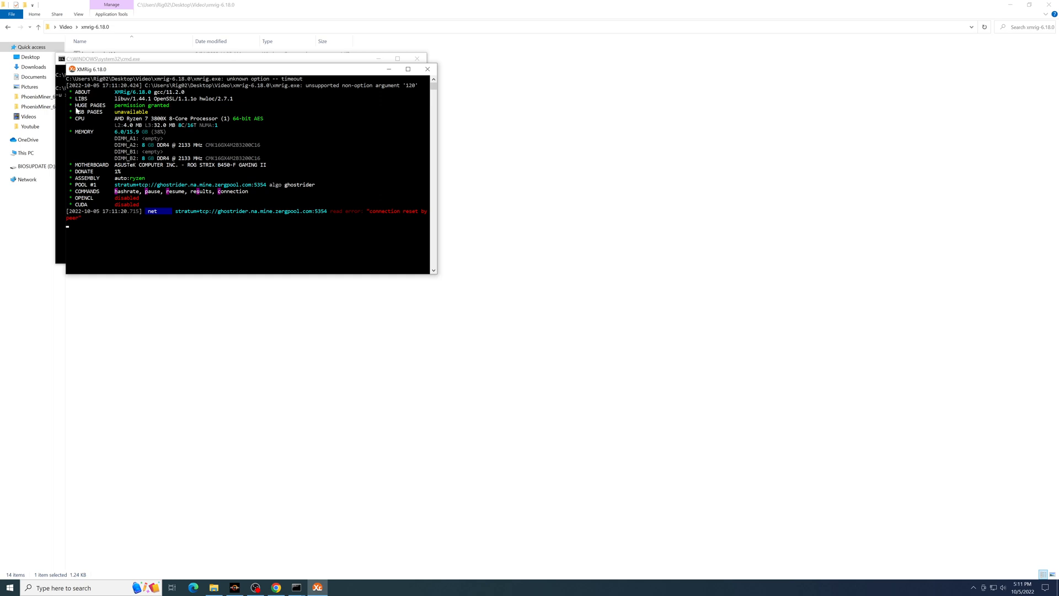
pyautogui.moveTo(142, 106)
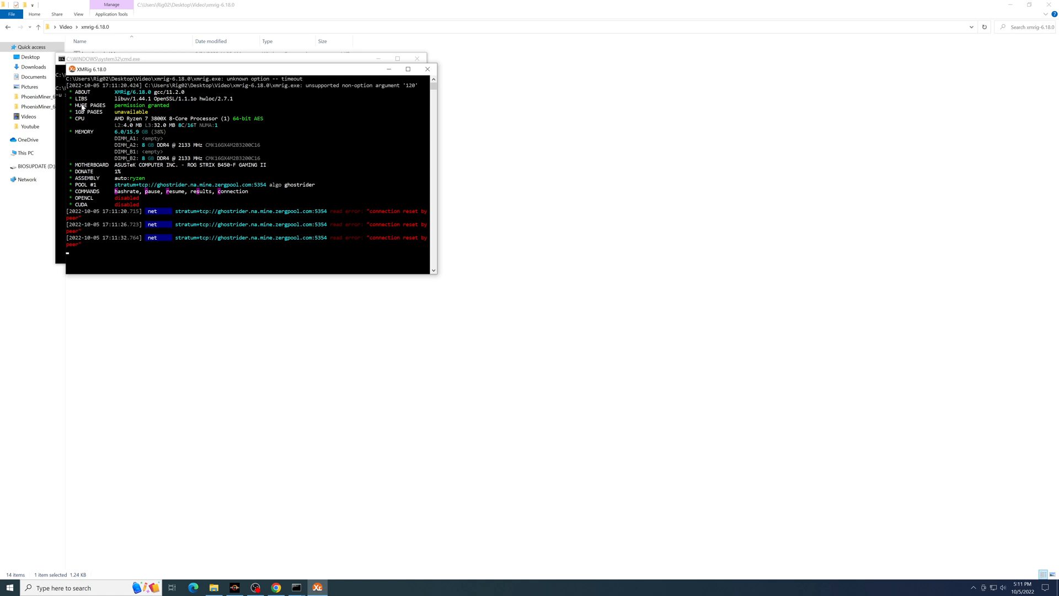
pyautogui.moveTo(428, 68)
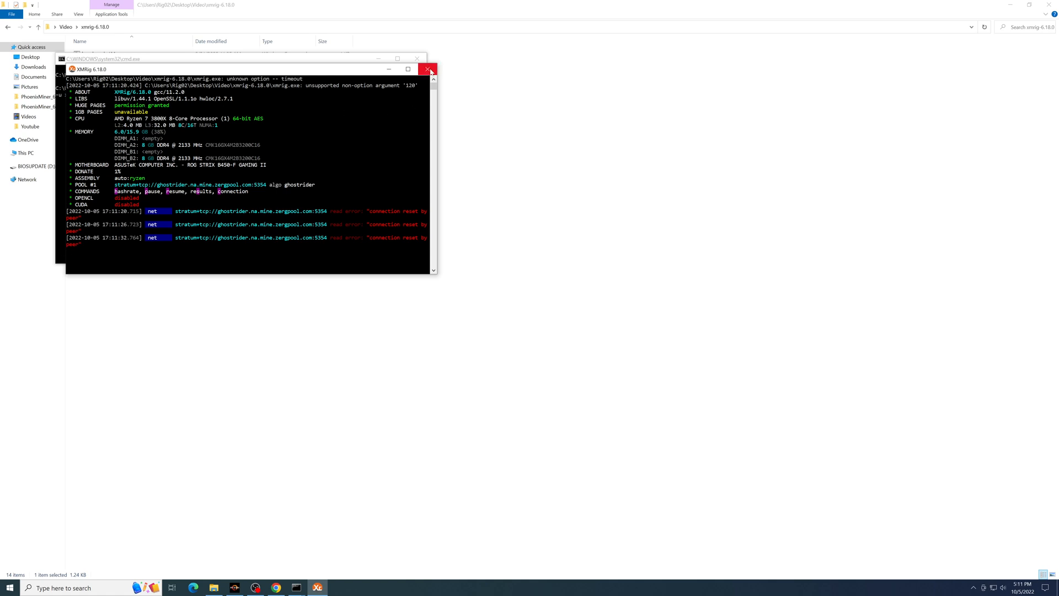
pyautogui.moveTo(445, 89)
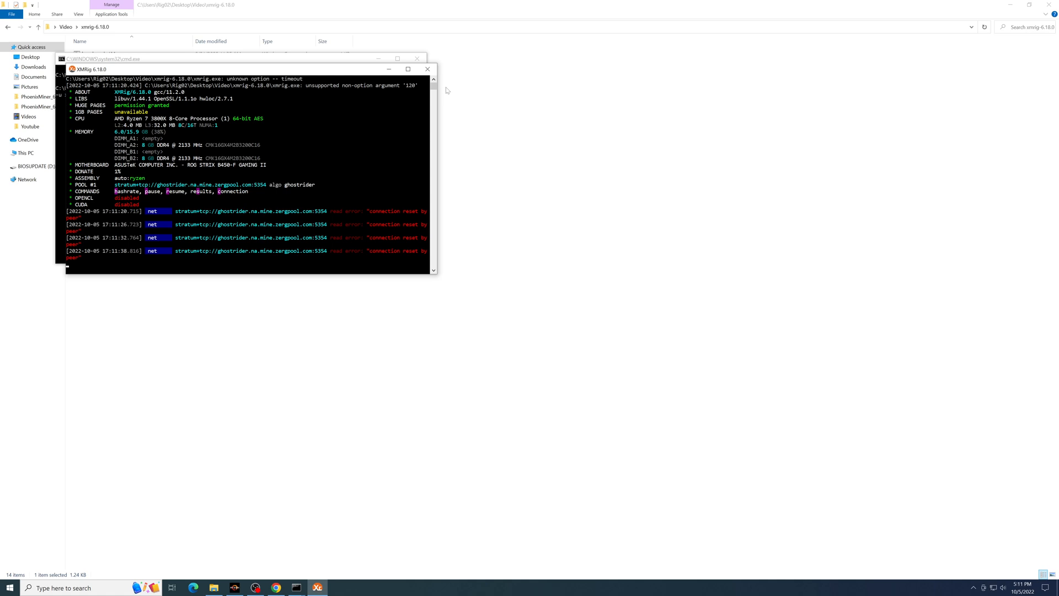
pyautogui.moveTo(427, 69)
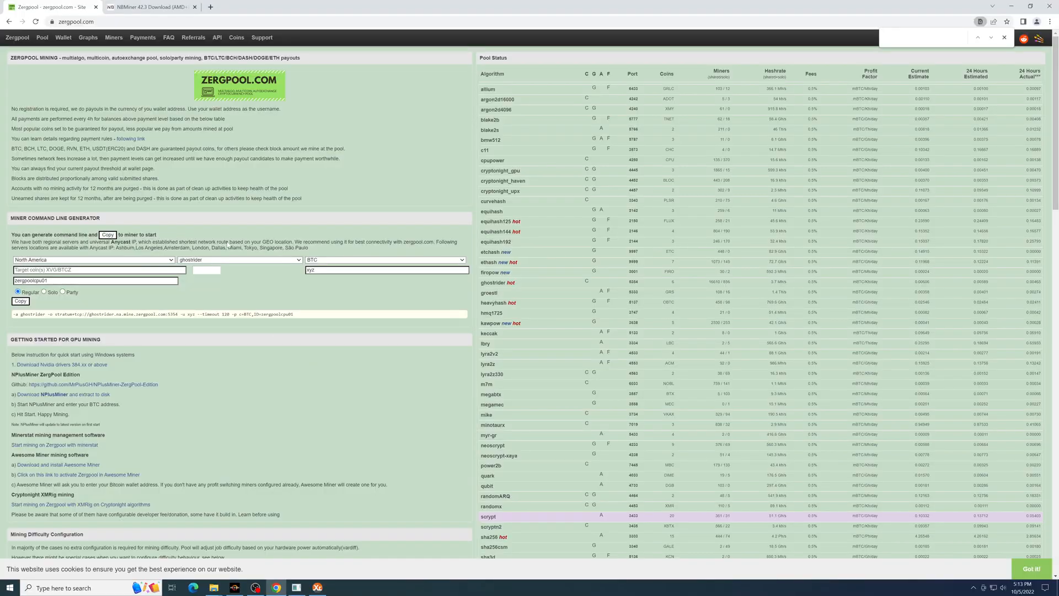
pyautogui.moveTo(62, 37)
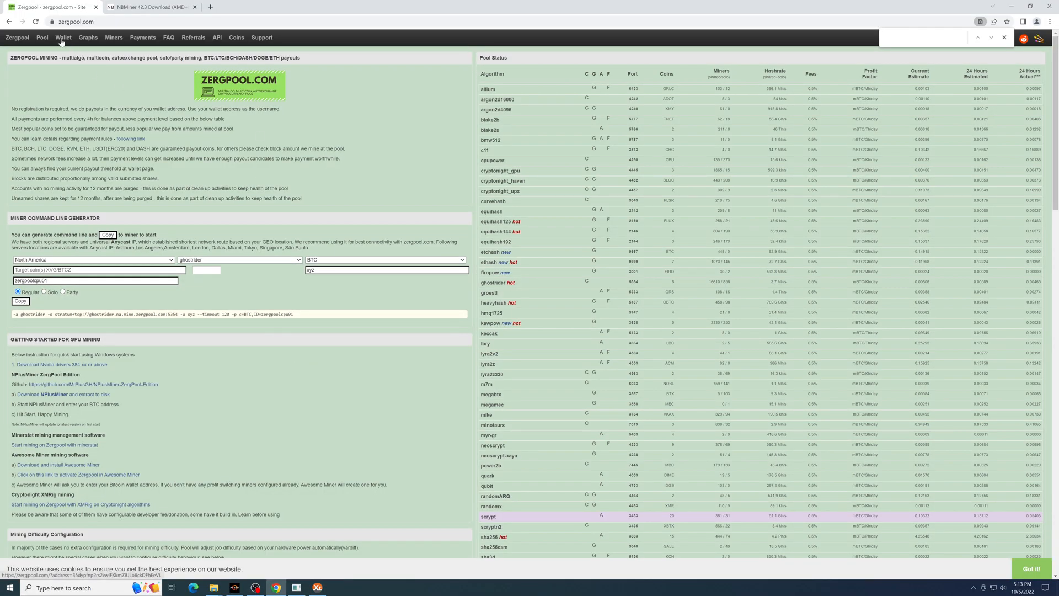
# - Look up the saved wallet address to load its Zergpool earnings page
pyautogui.click(63, 38)
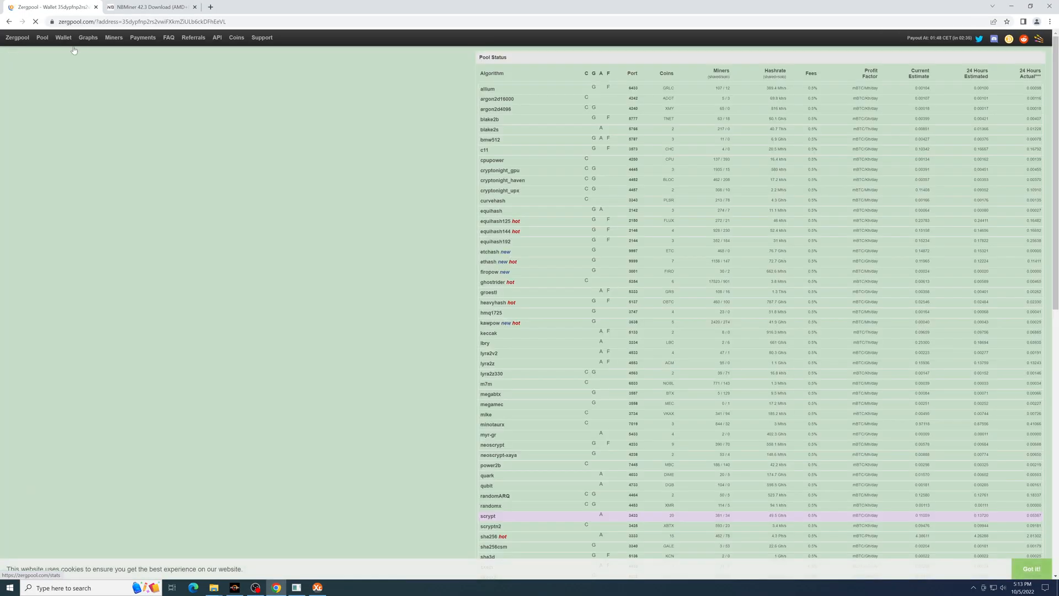
pyautogui.click(64, 38)
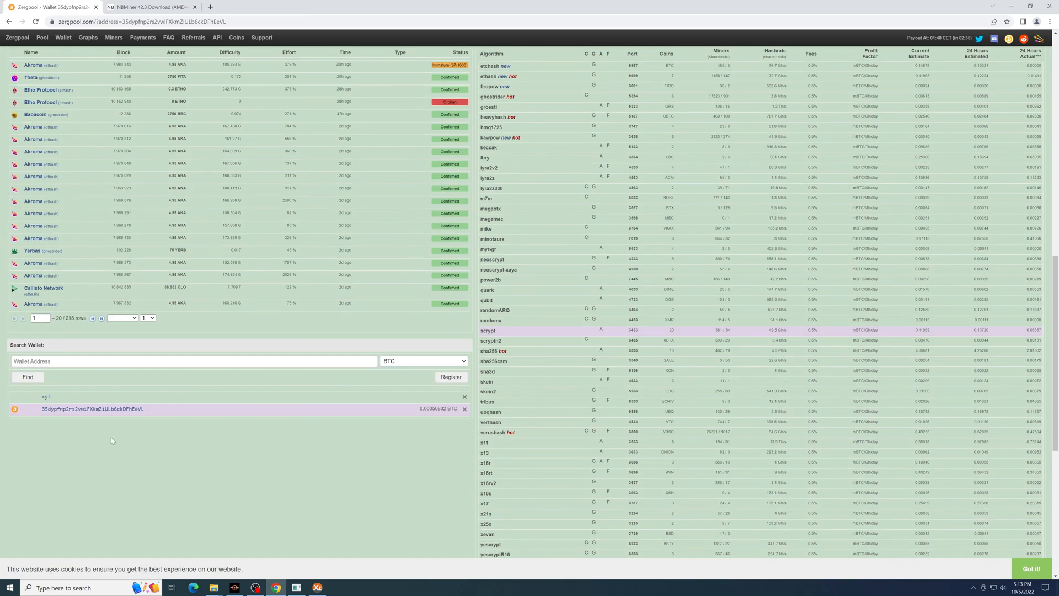
pyautogui.click(88, 409)
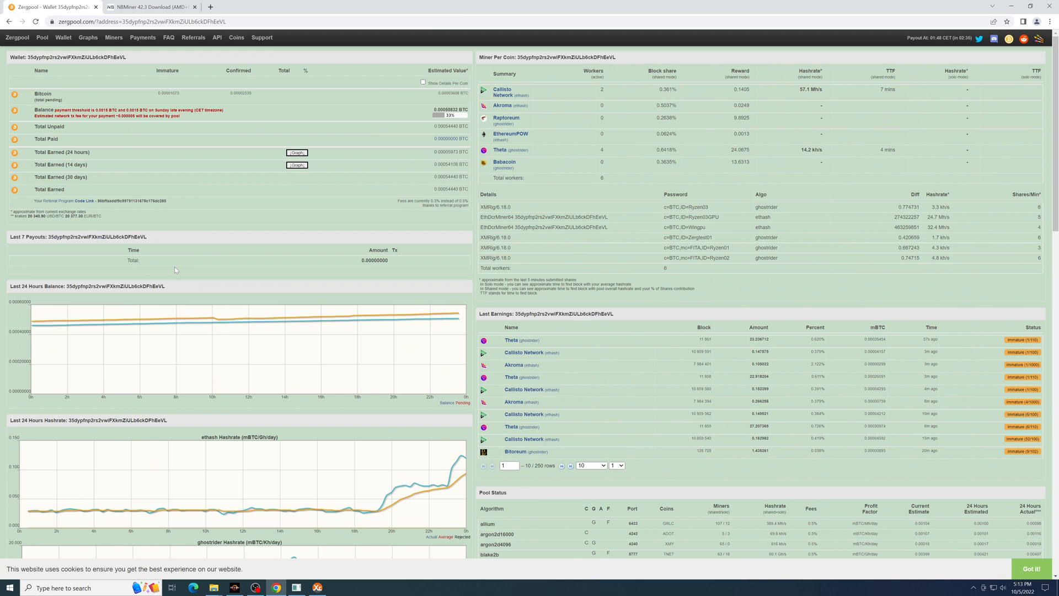
pyautogui.moveTo(550, 101)
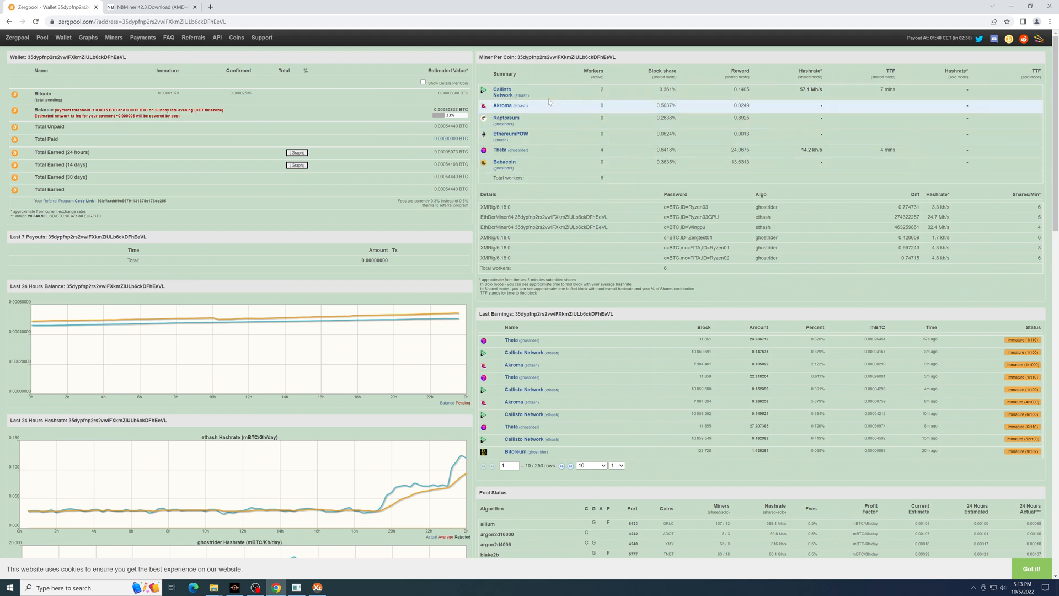
pyautogui.moveTo(549, 142)
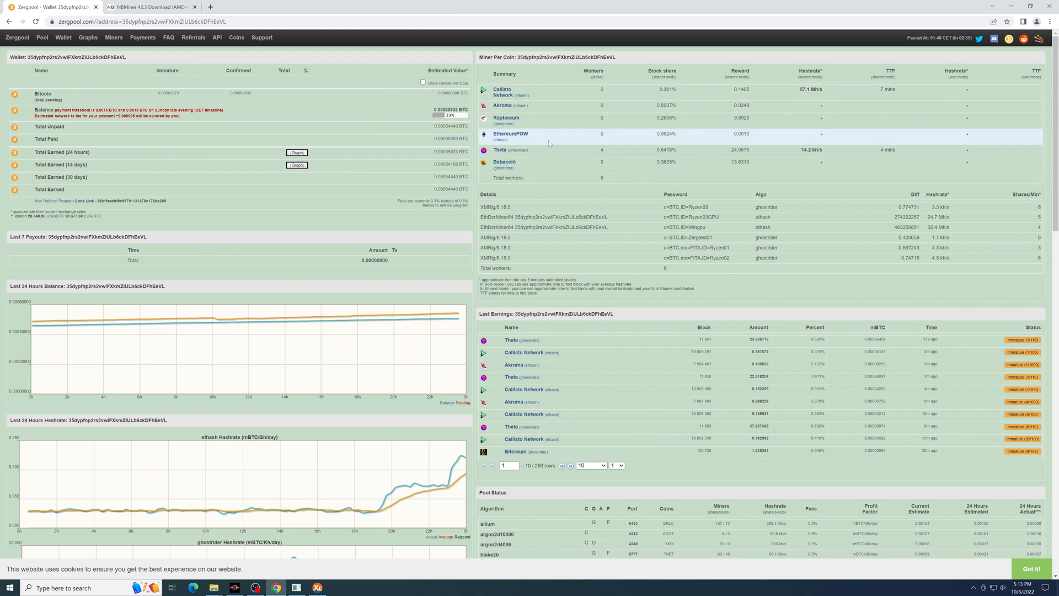
pyautogui.moveTo(527, 92)
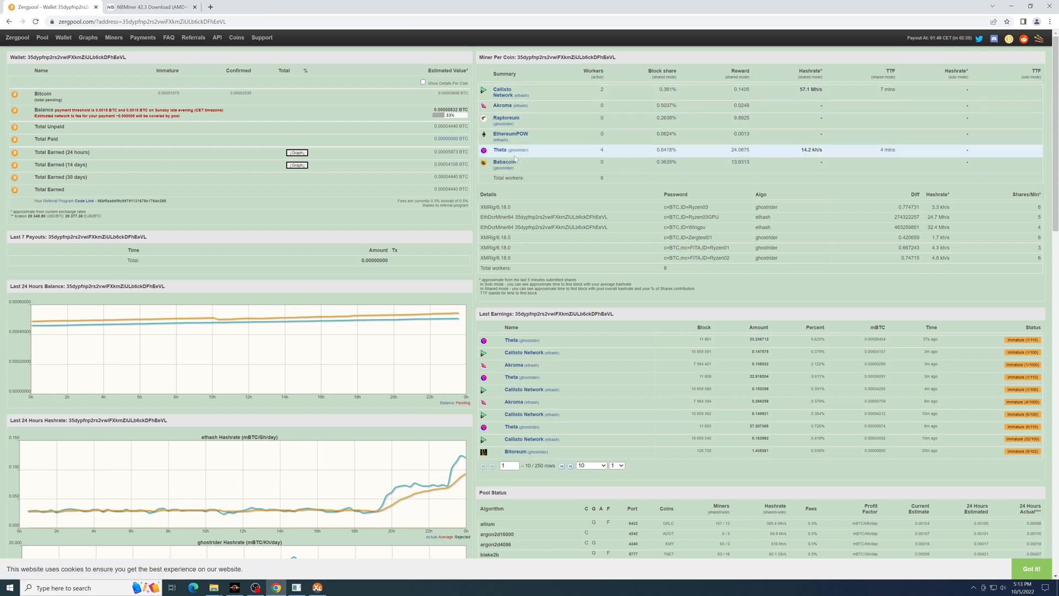
pyautogui.moveTo(337, 160)
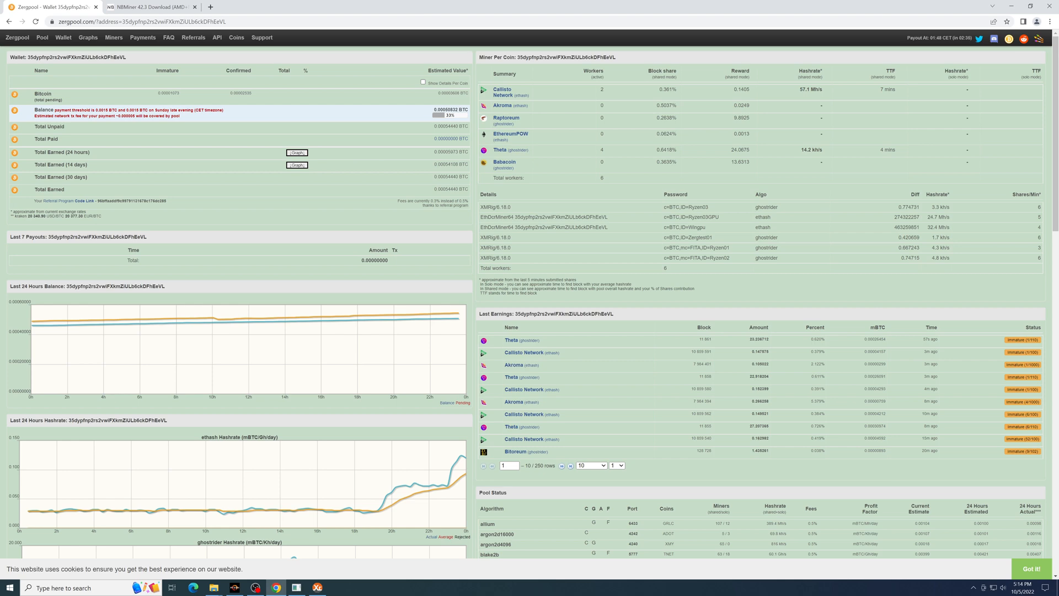
pyautogui.moveTo(252, 109)
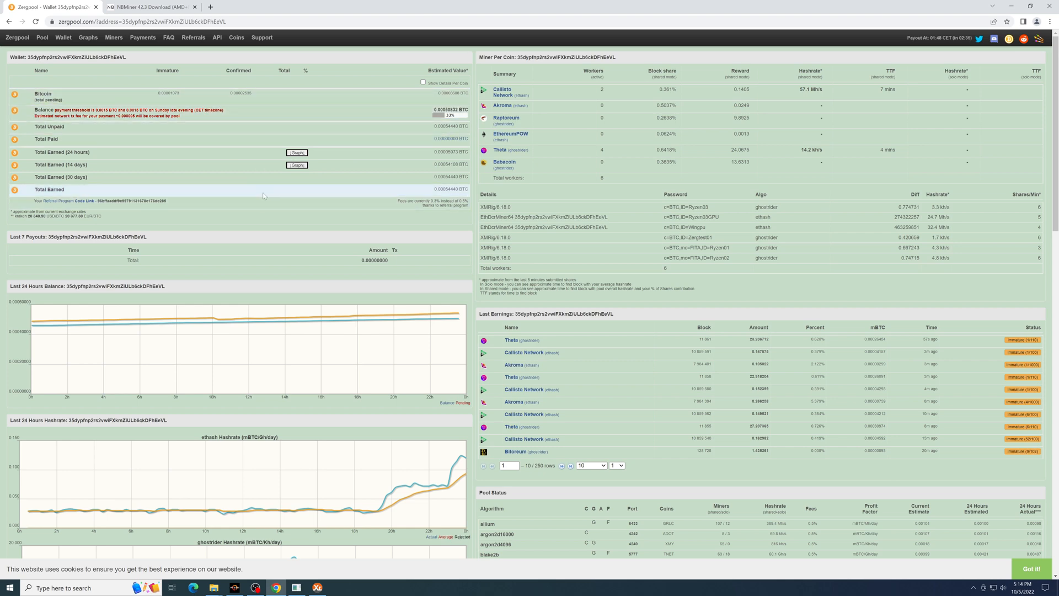
# - Review the six active workers, hashrate charts and recent earnings and blocks tables
pyautogui.scroll(-3)
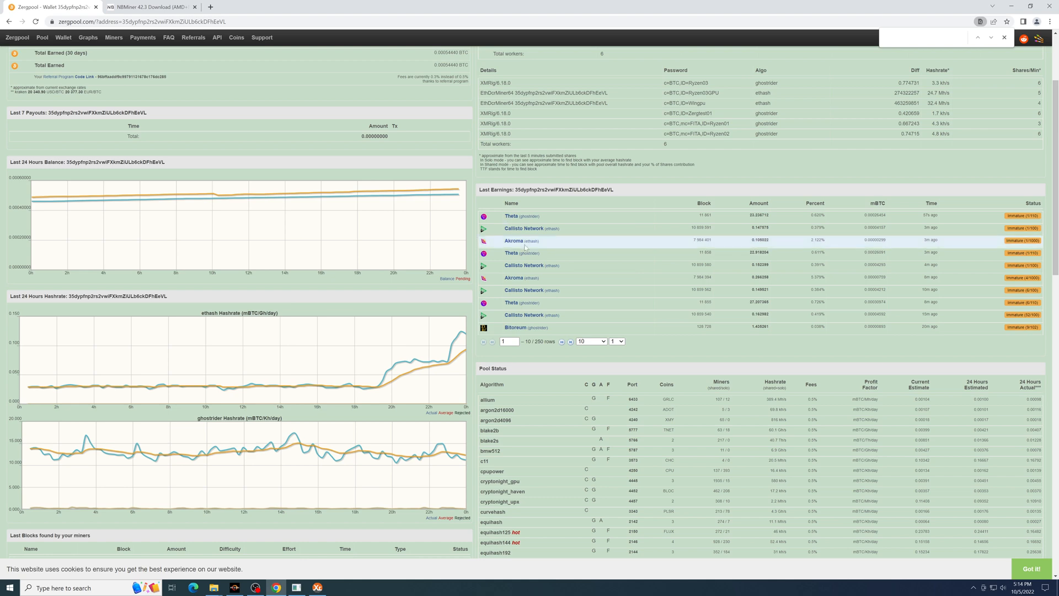
pyautogui.scroll(-3)
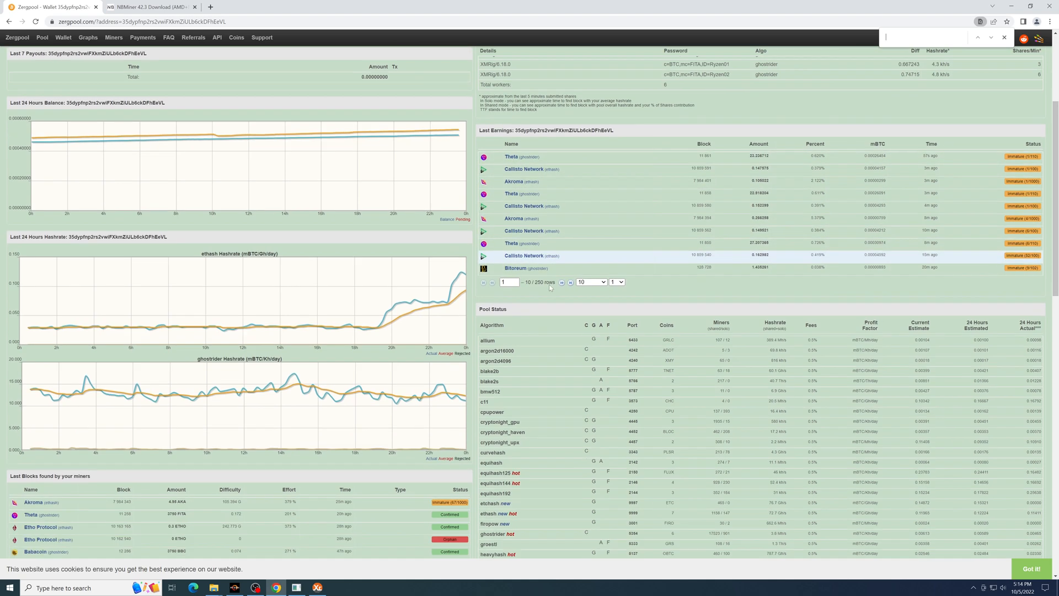
pyautogui.scroll(-3)
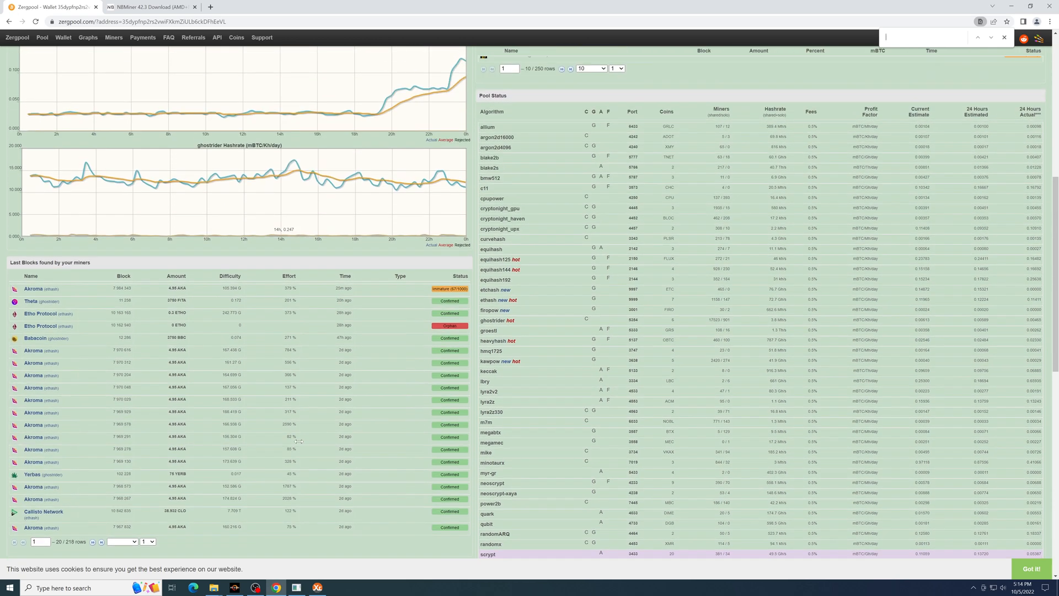
pyautogui.scroll(3)
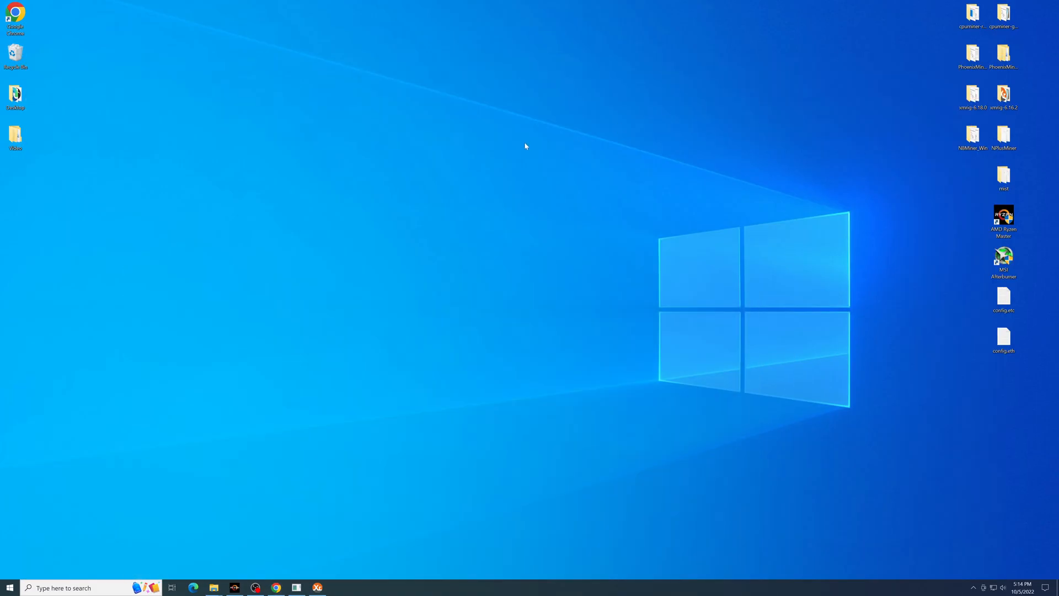
pyautogui.moveTo(473, 147)
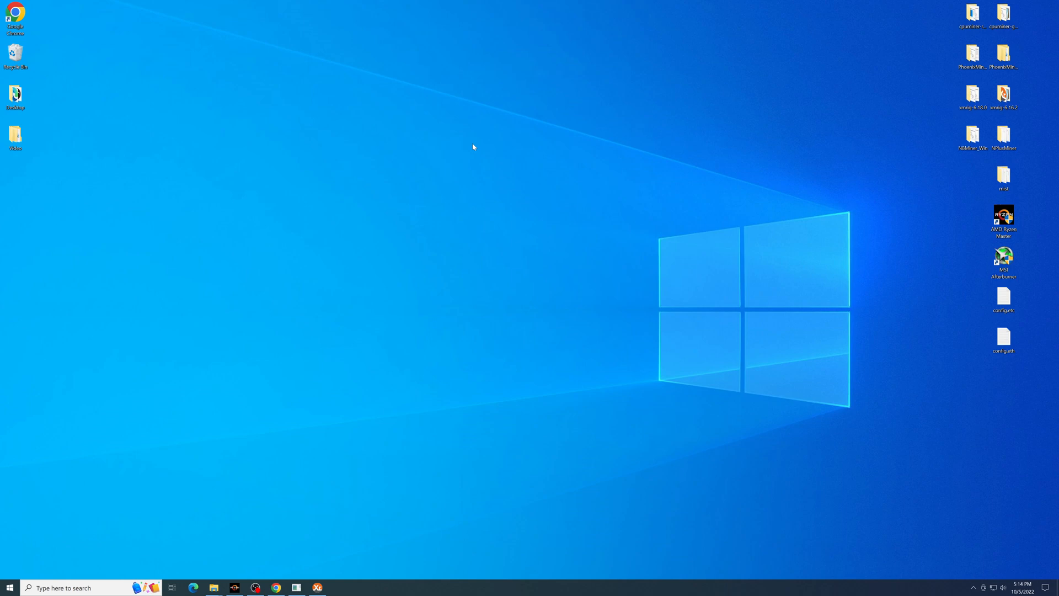
pyautogui.moveTo(276, 492)
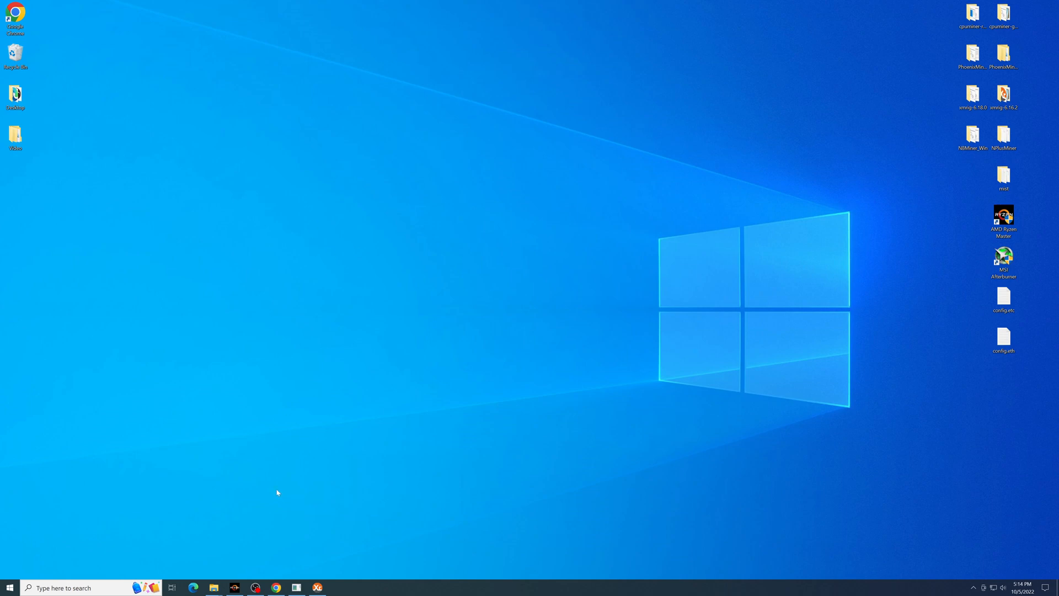